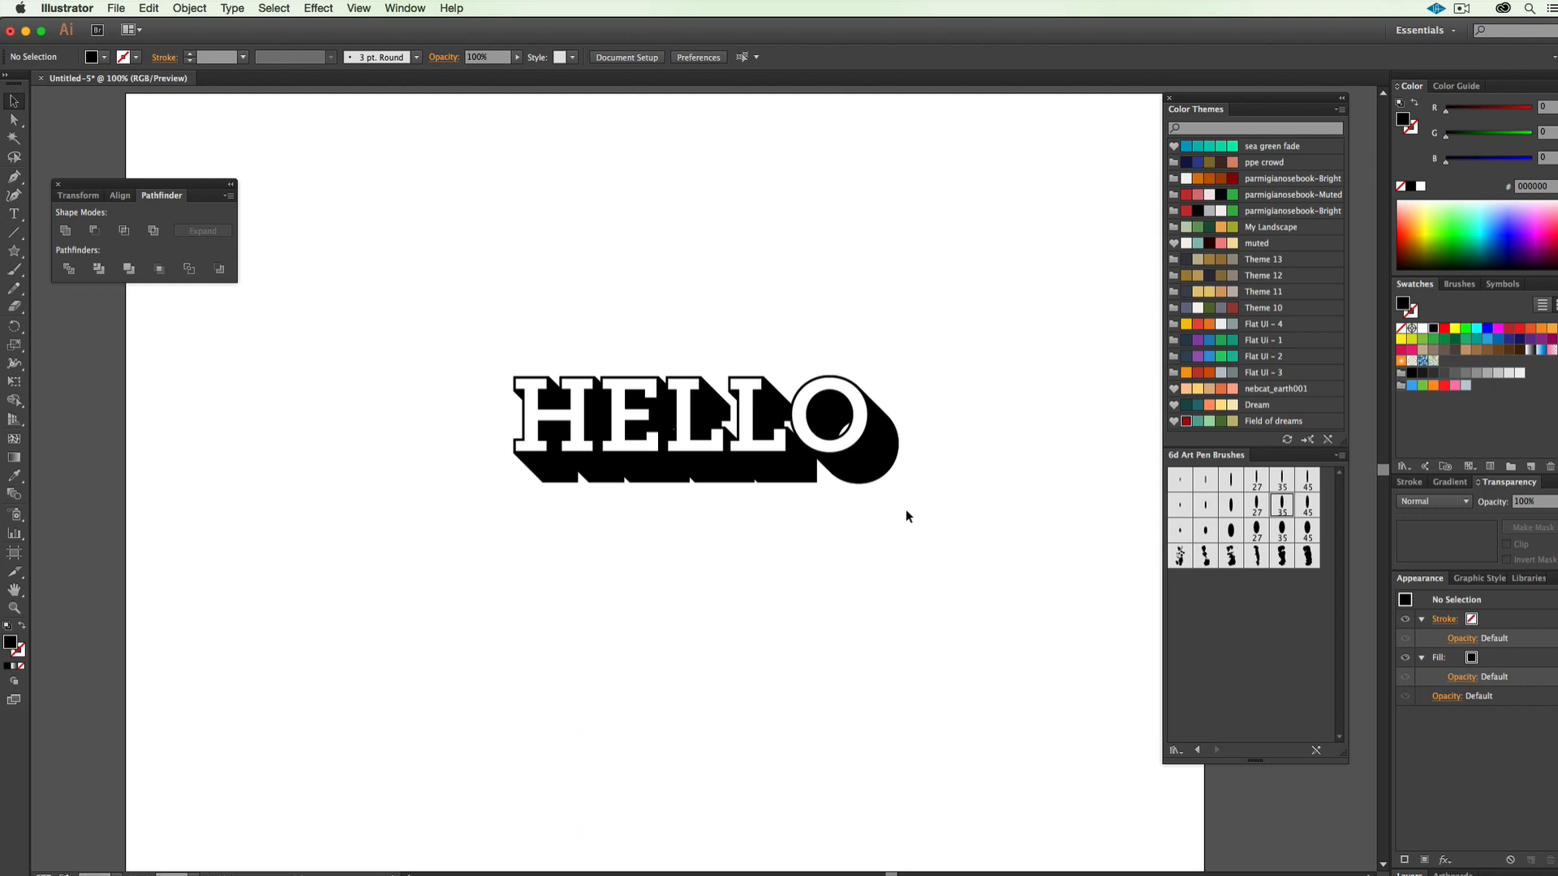
{"action": "mouse_move", "coordinate": [943, 333]}
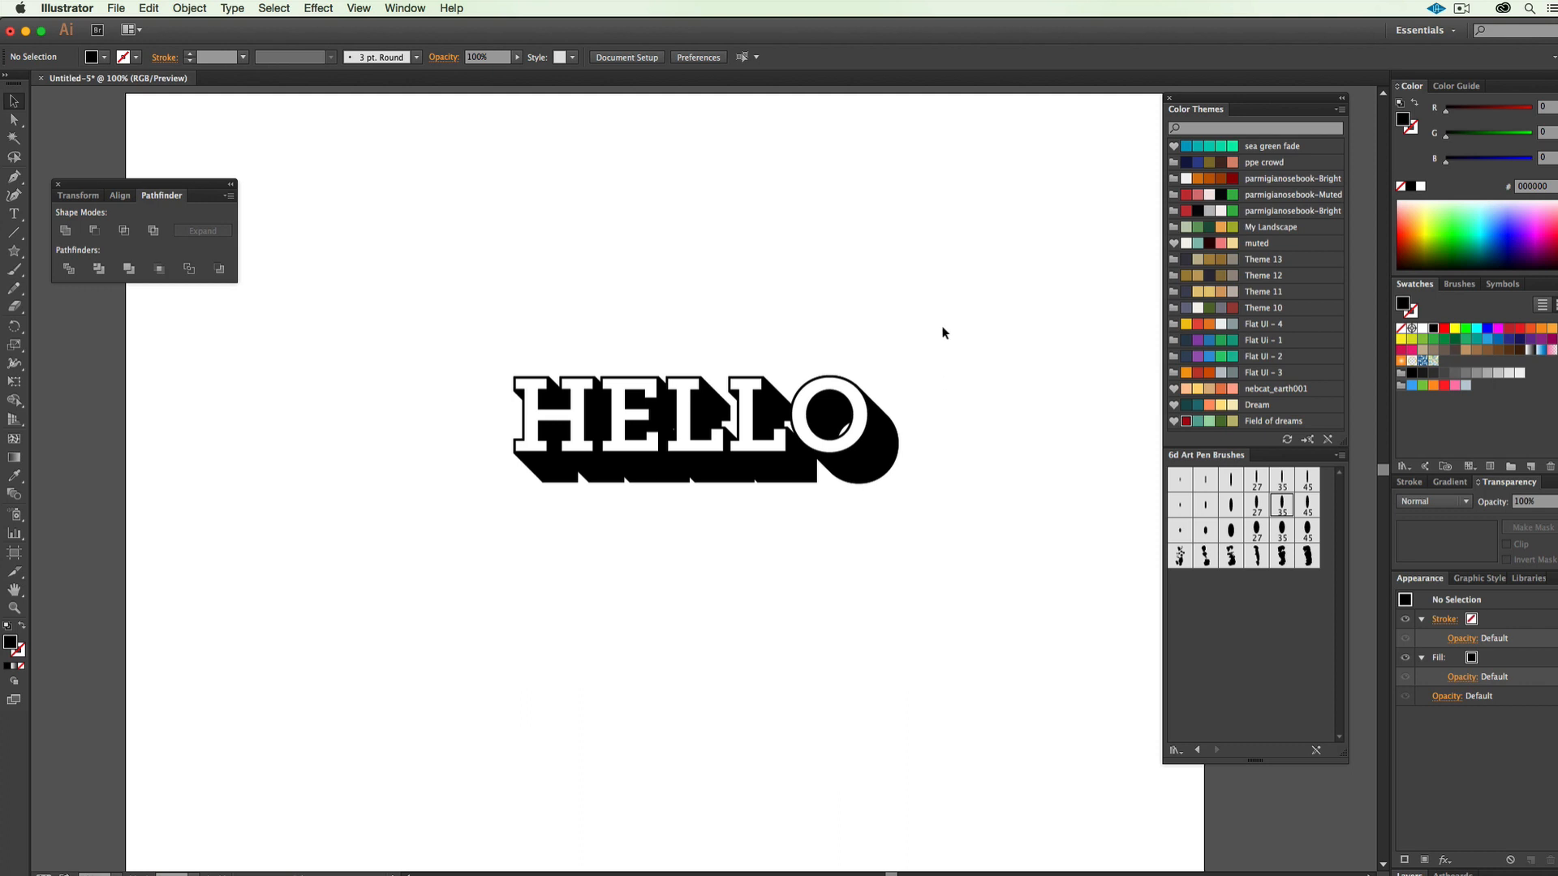
{"action": "mouse_move", "coordinate": [686, 647]}
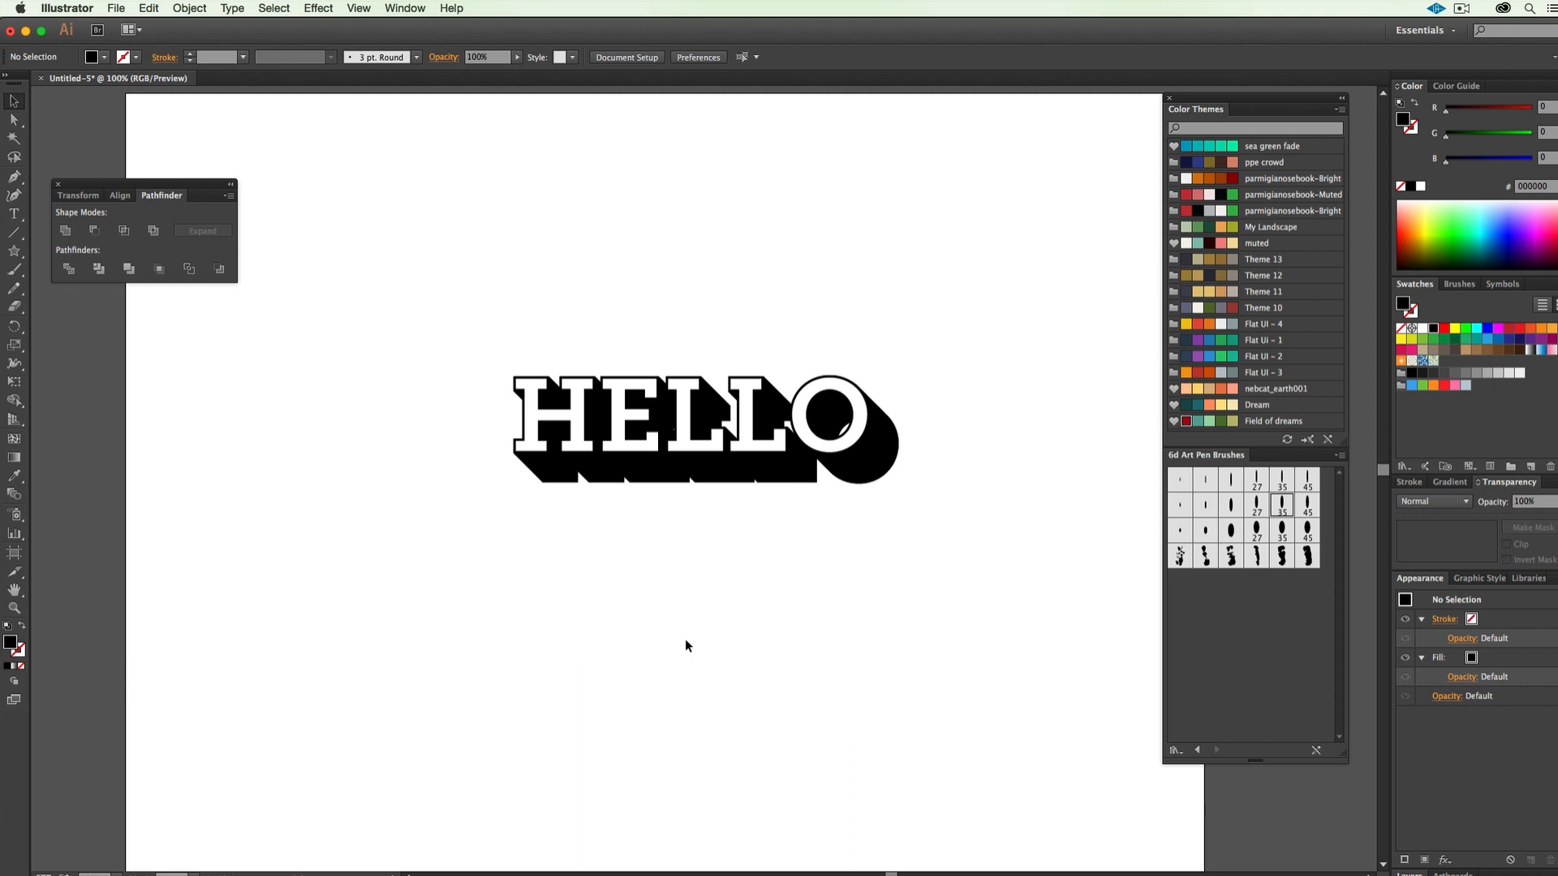
{"action": "mouse_move", "coordinate": [460, 548]}
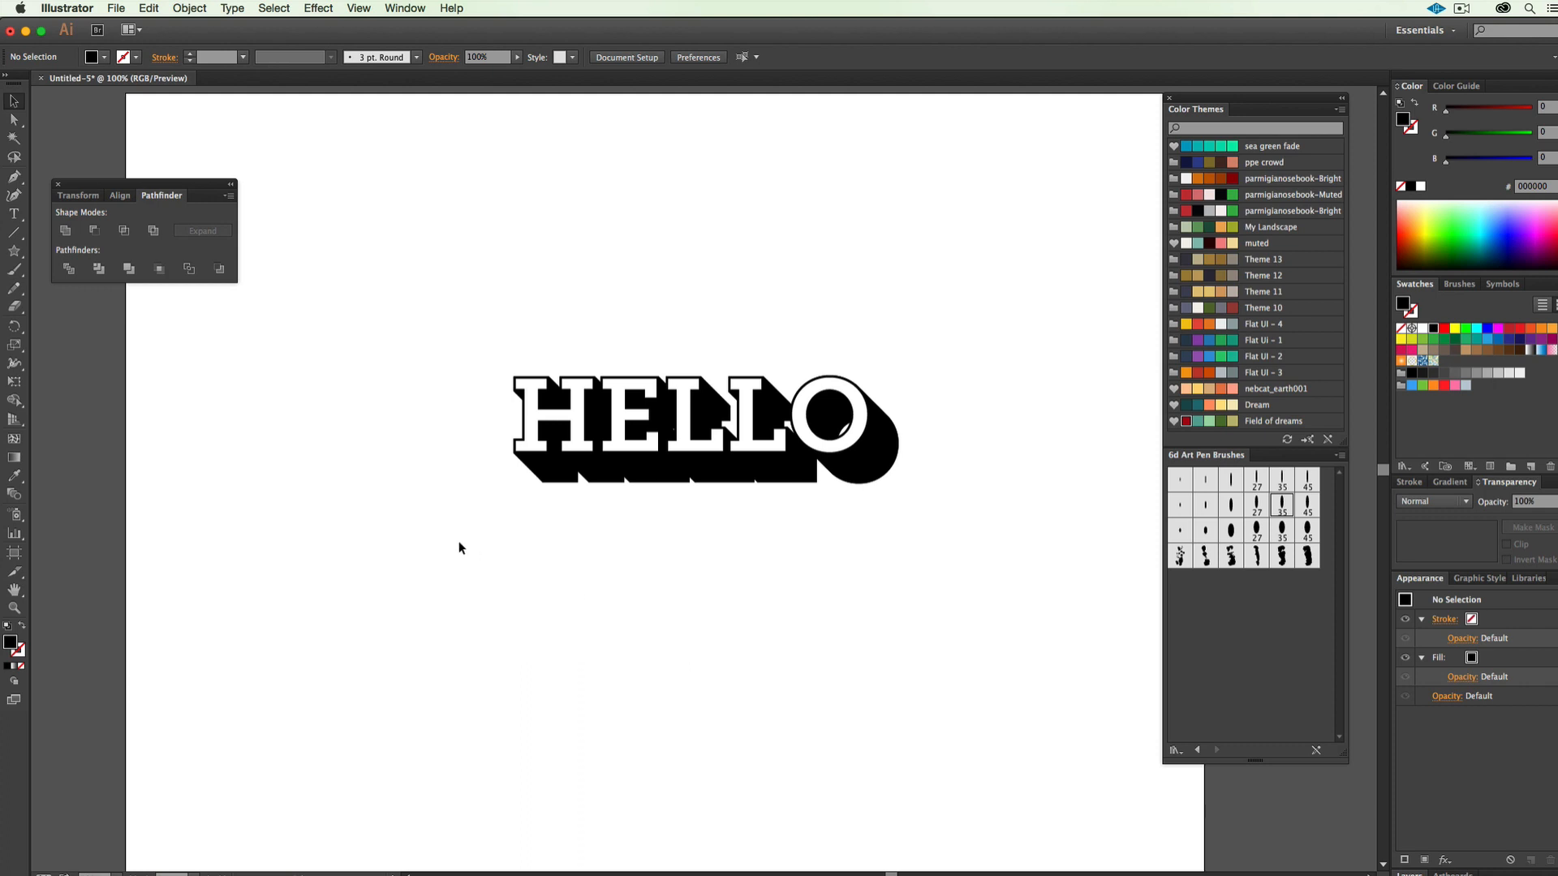
{"action": "mouse_move", "coordinate": [412, 318]}
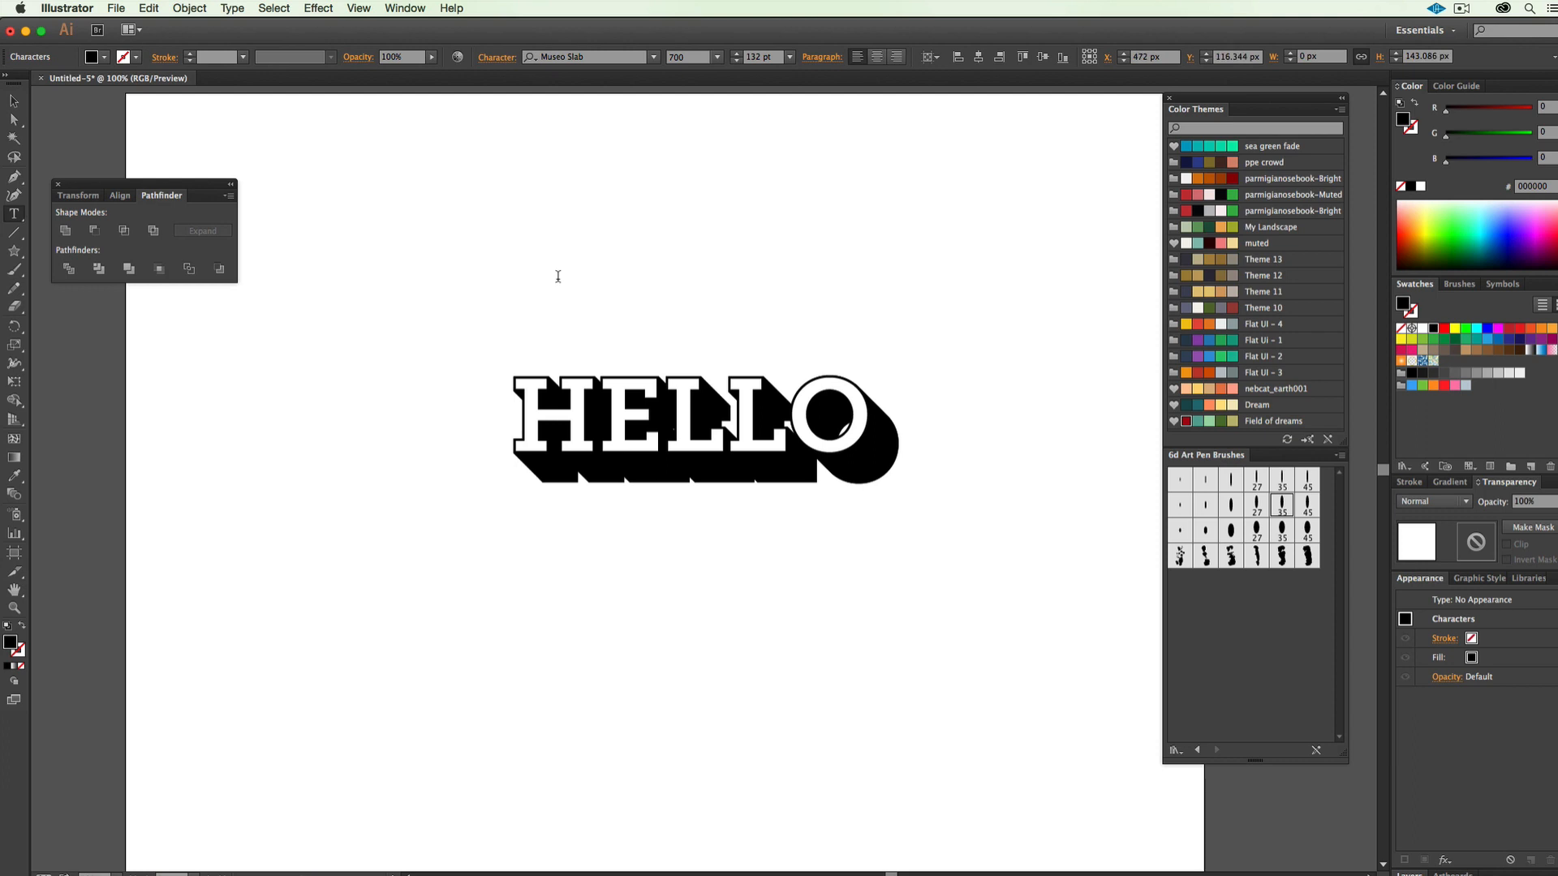
Step: Type the name 'Justin' above the HELLO example
{"action": "type", "text": "J"}
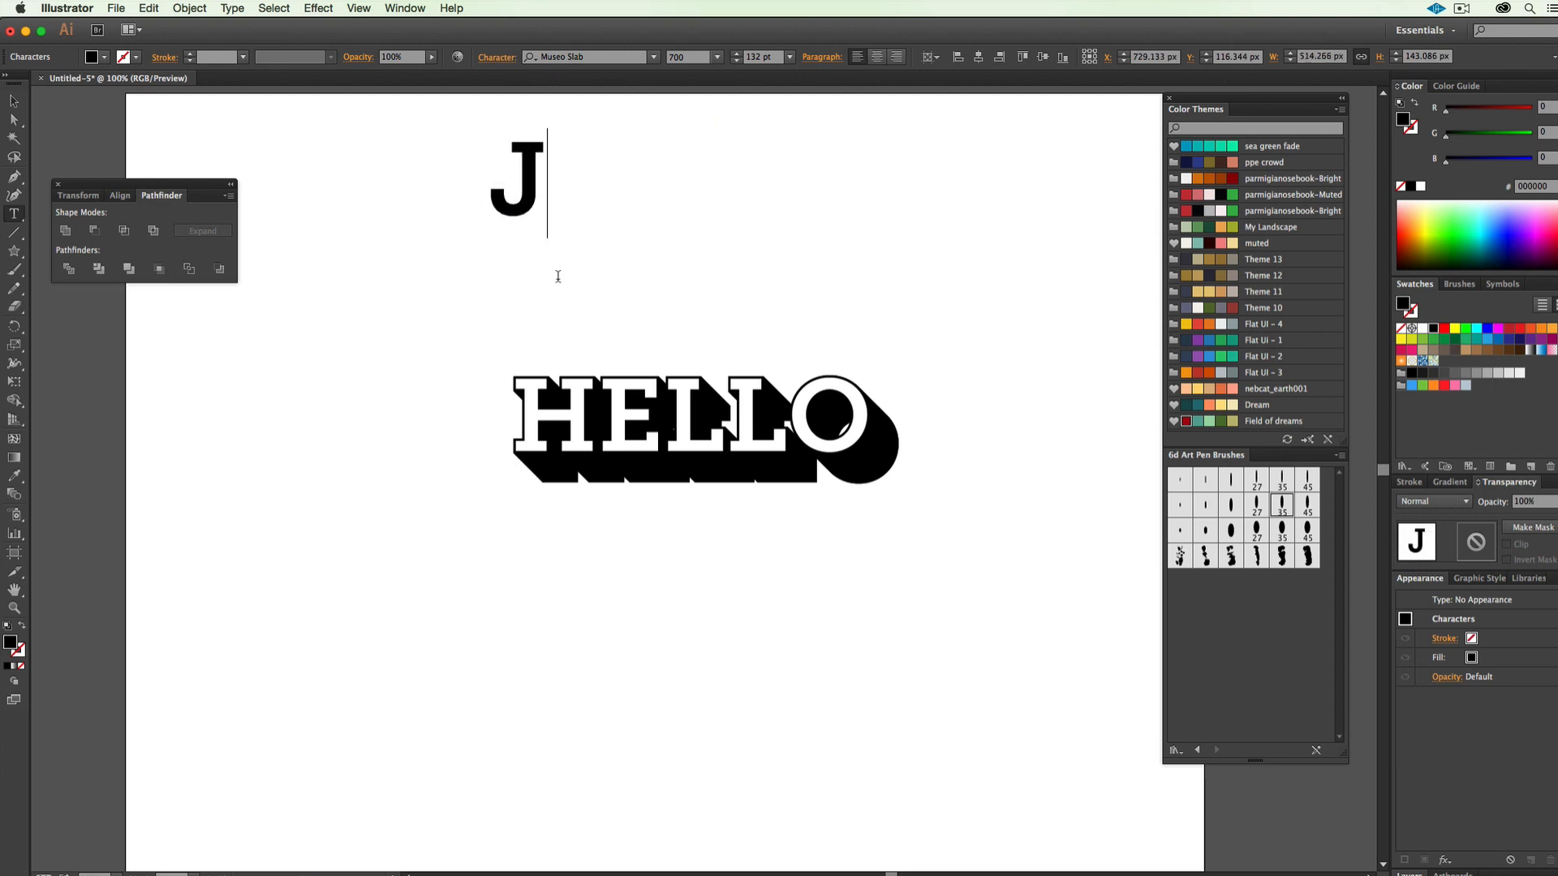
{"action": "type", "text": "ustin"}
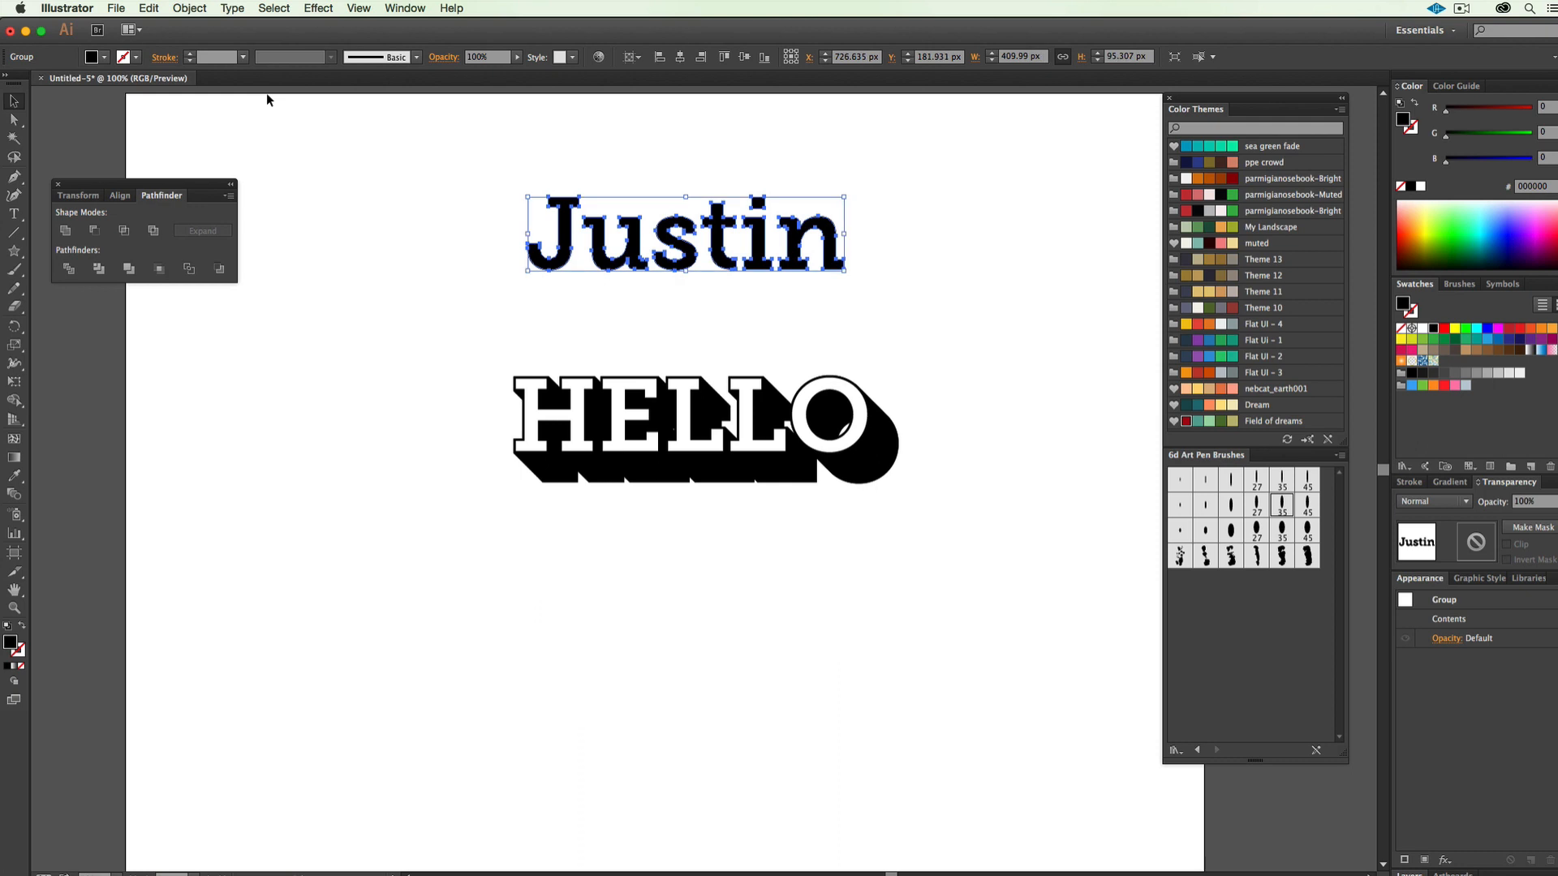
{"action": "mouse_move", "coordinate": [674, 258]}
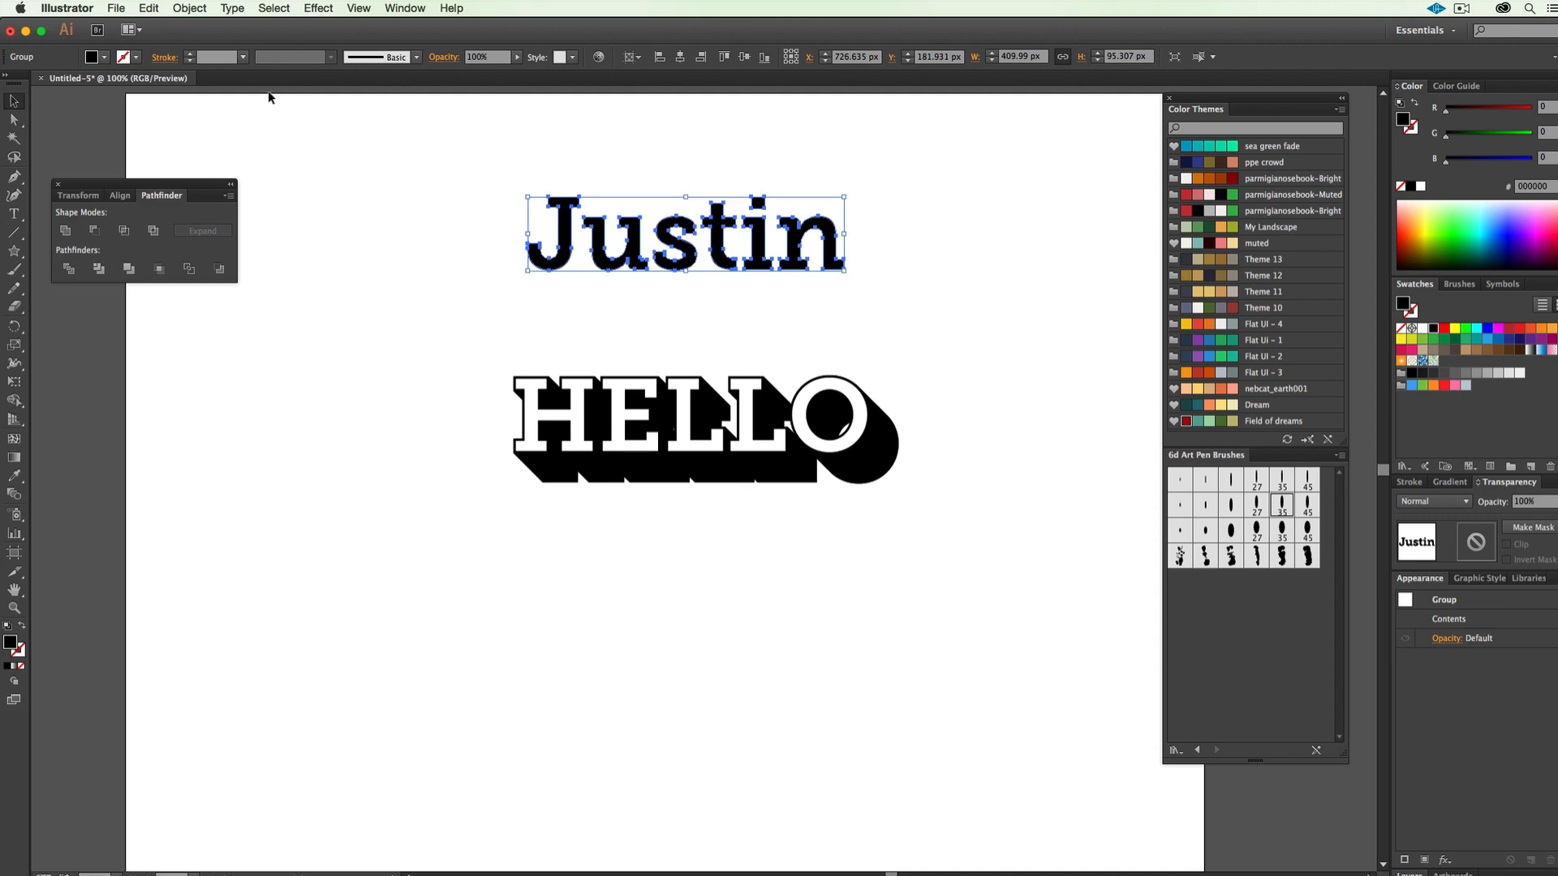
Step: Apply Offset Path of 3 px with Miter joins to the Justin letters, checking the preview
{"action": "left_click", "coordinate": [189, 9]}
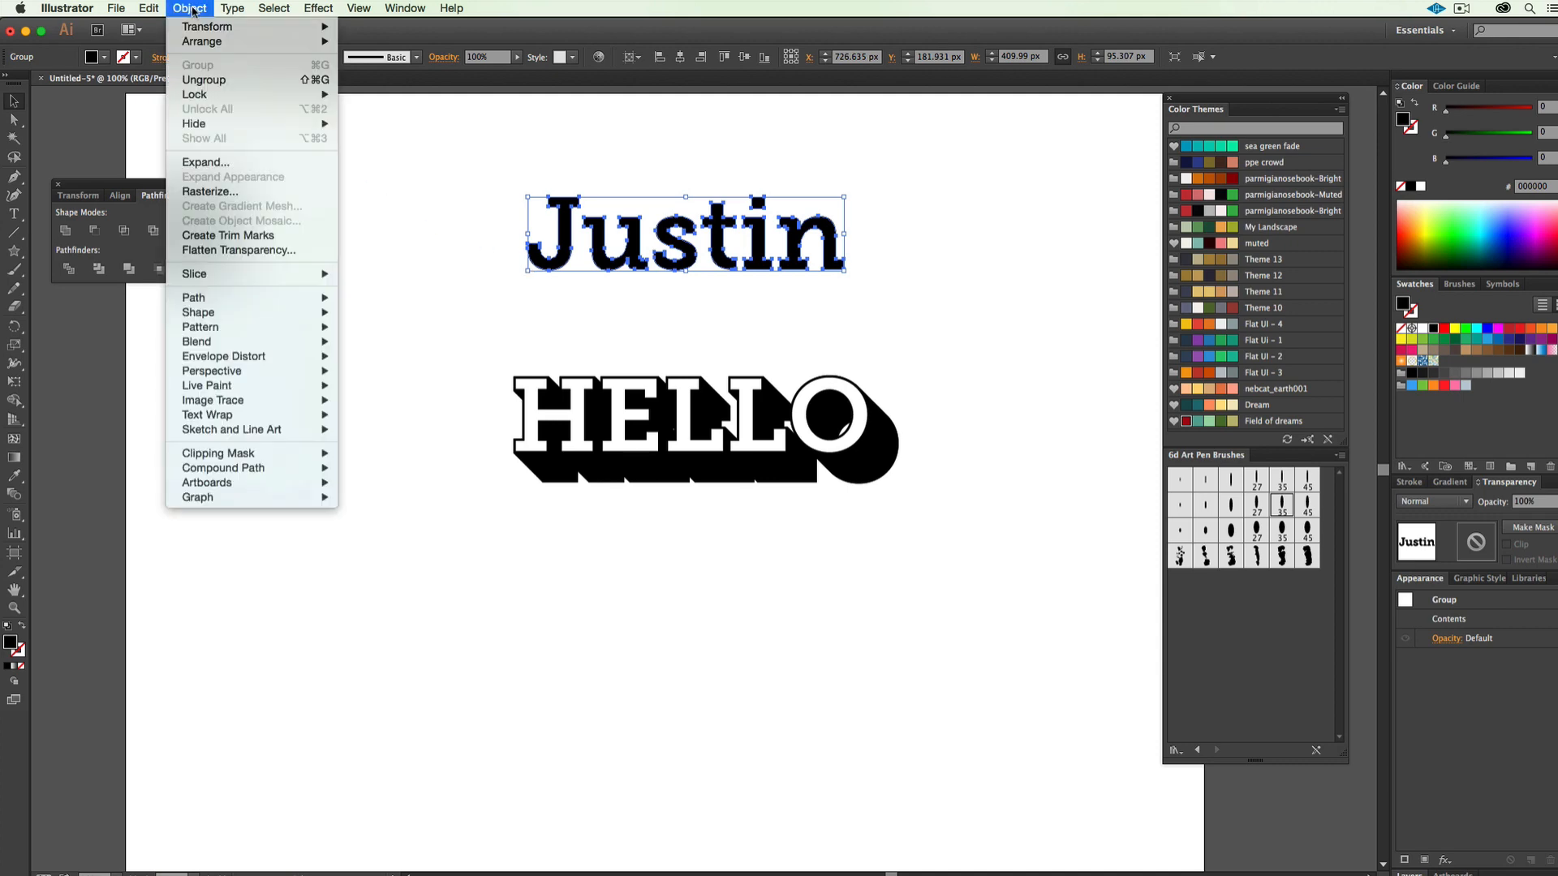
{"action": "mouse_move", "coordinate": [193, 297]}
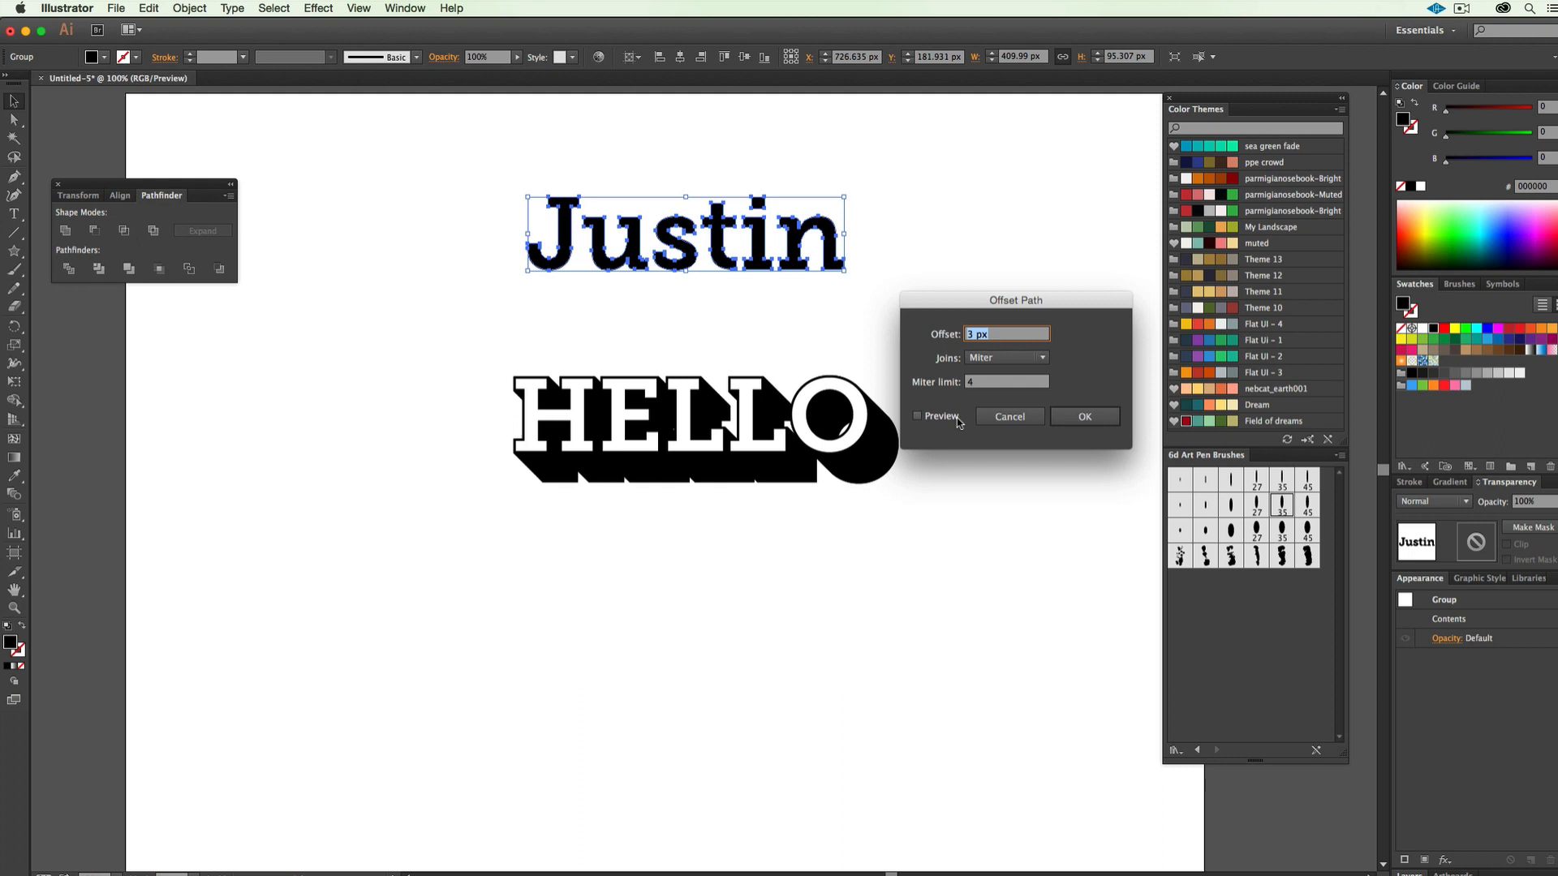
{"action": "left_click", "coordinate": [917, 417]}
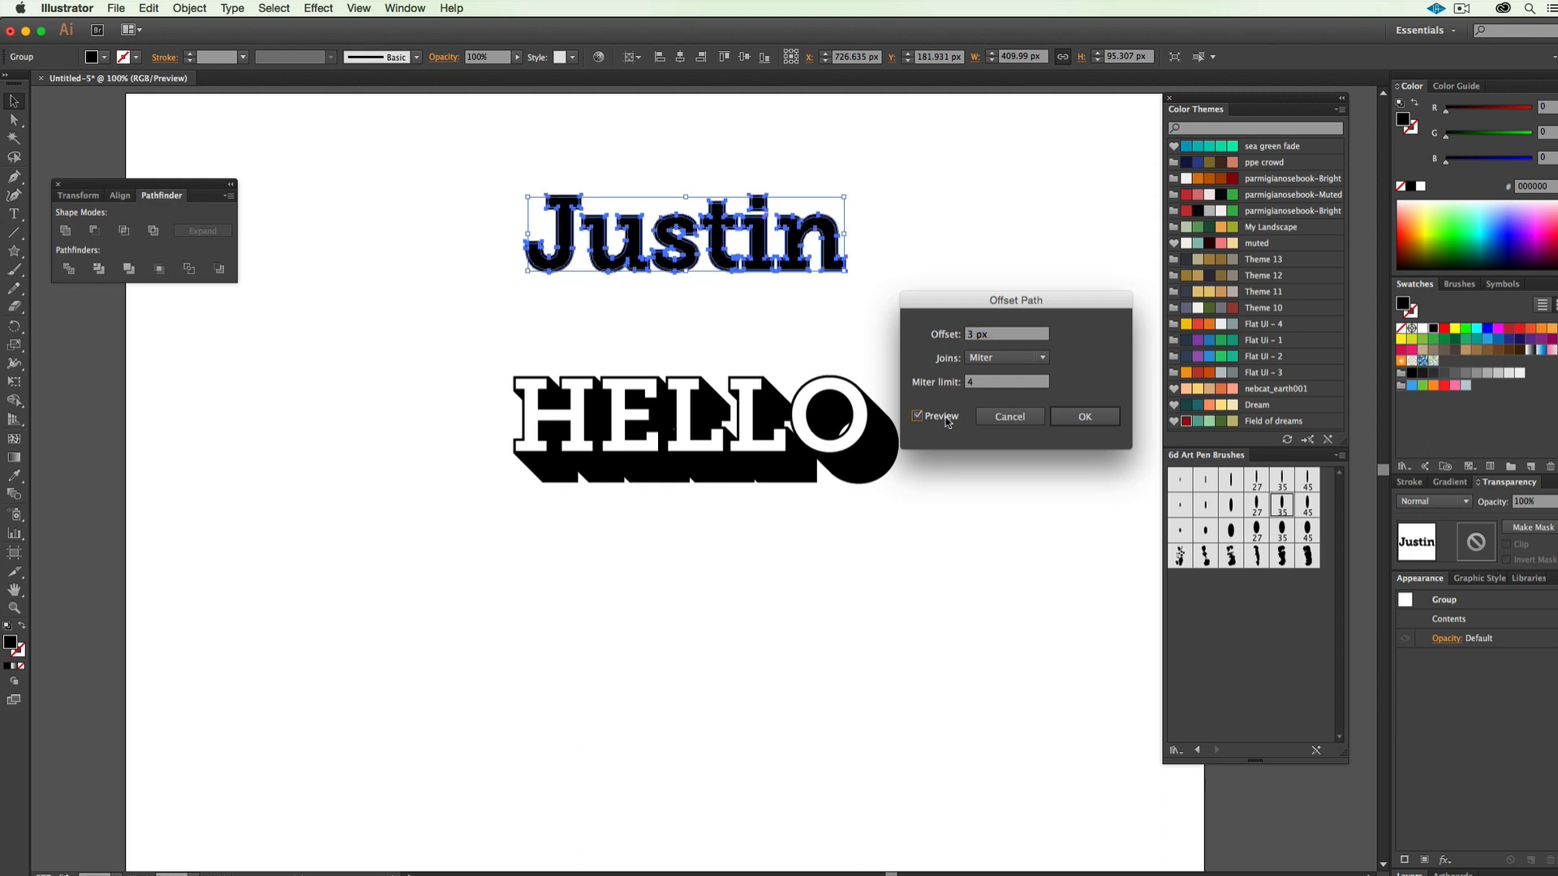
{"action": "left_click", "coordinate": [916, 417]}
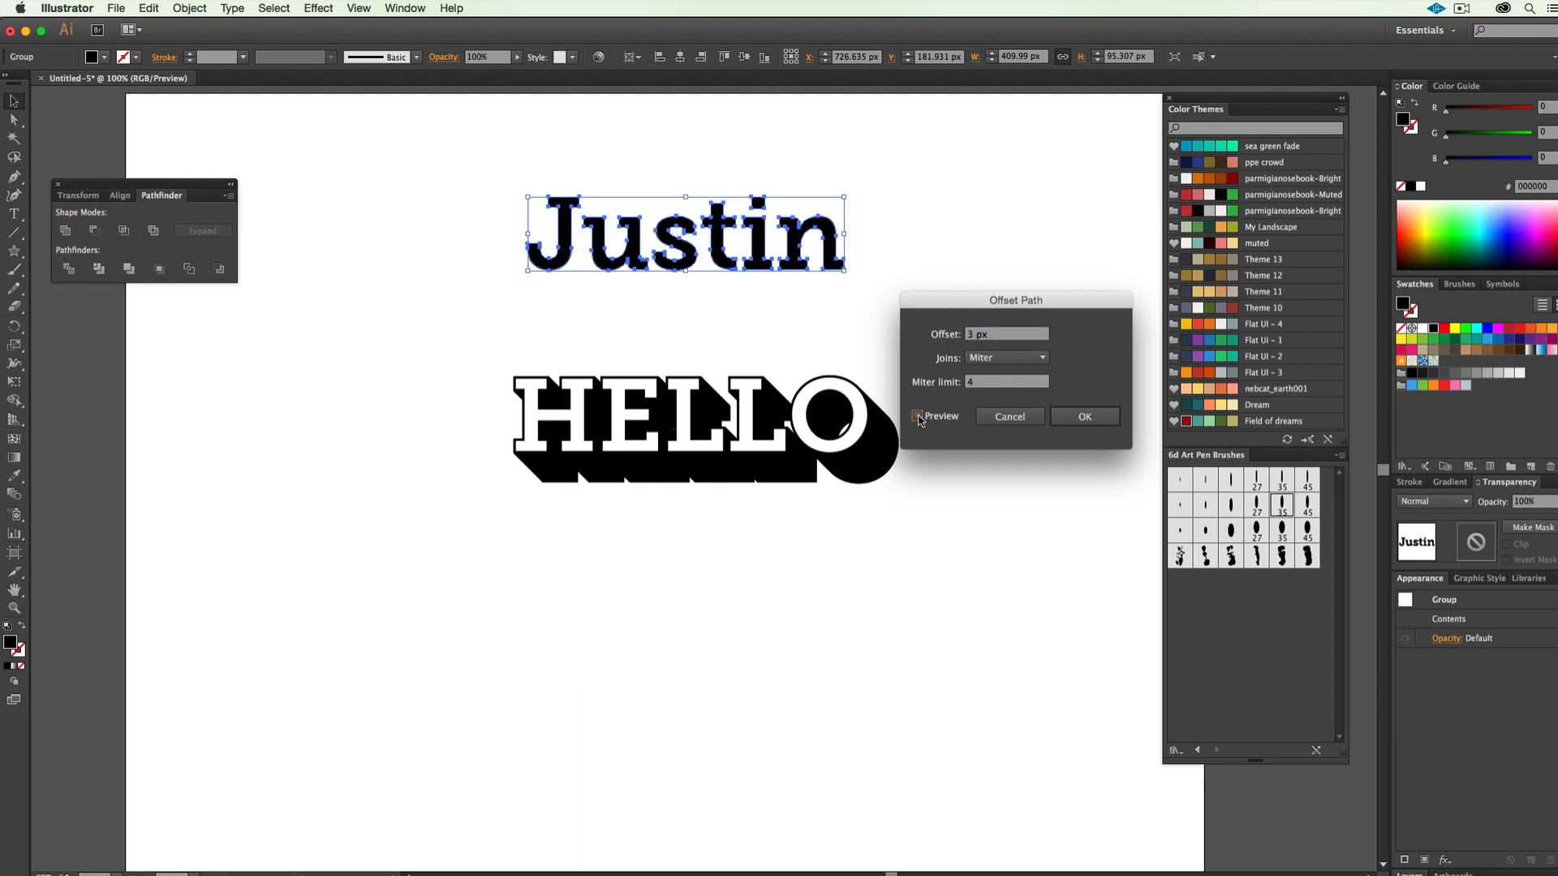
{"action": "left_click", "coordinate": [915, 416]}
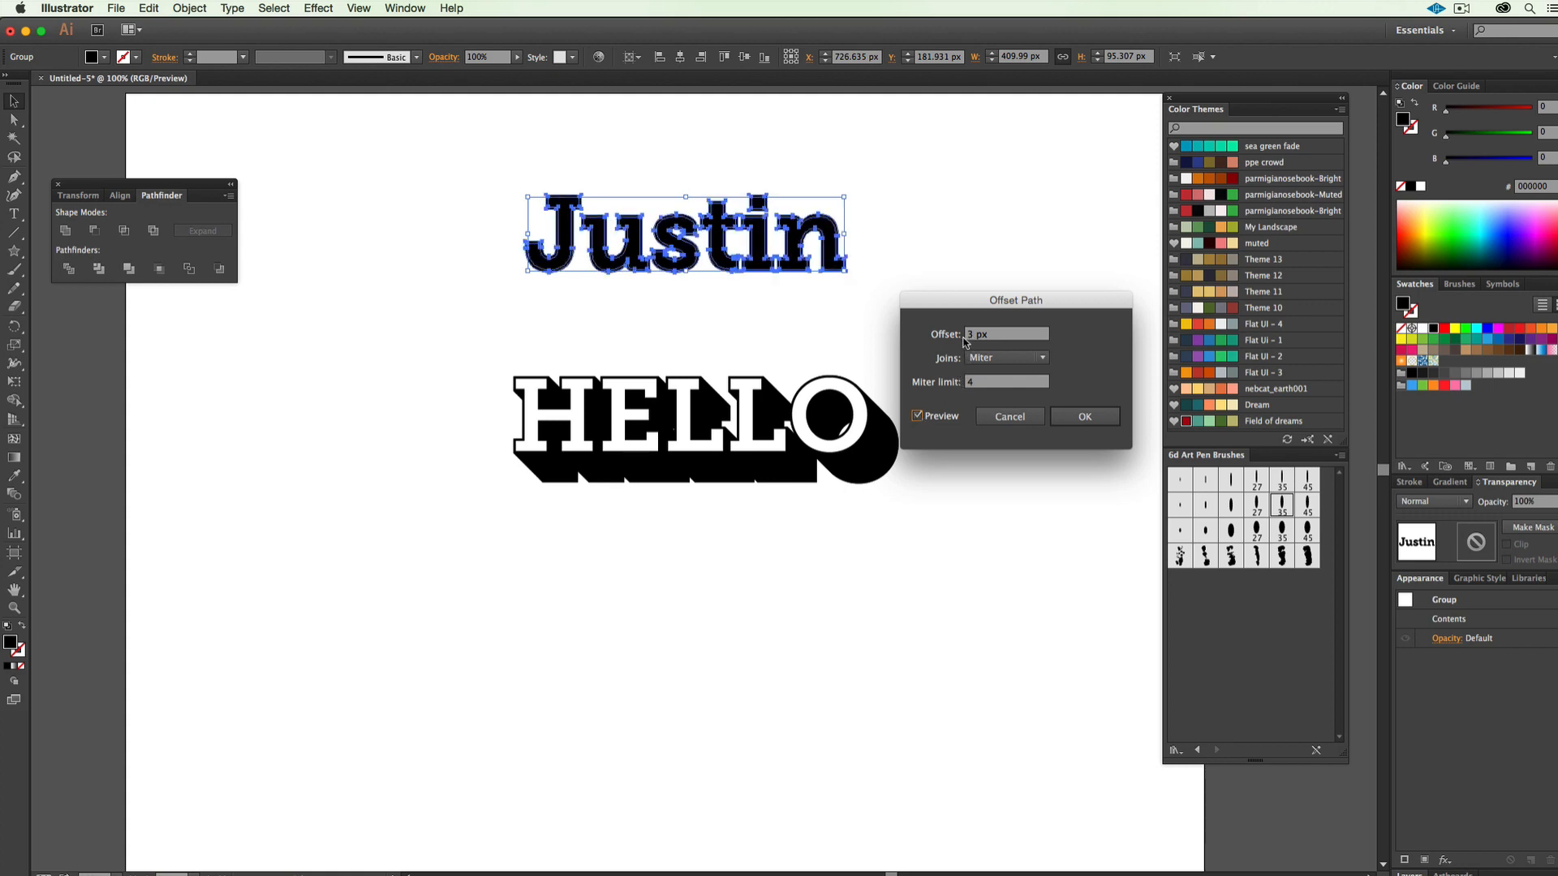
{"action": "mouse_move", "coordinate": [990, 340]}
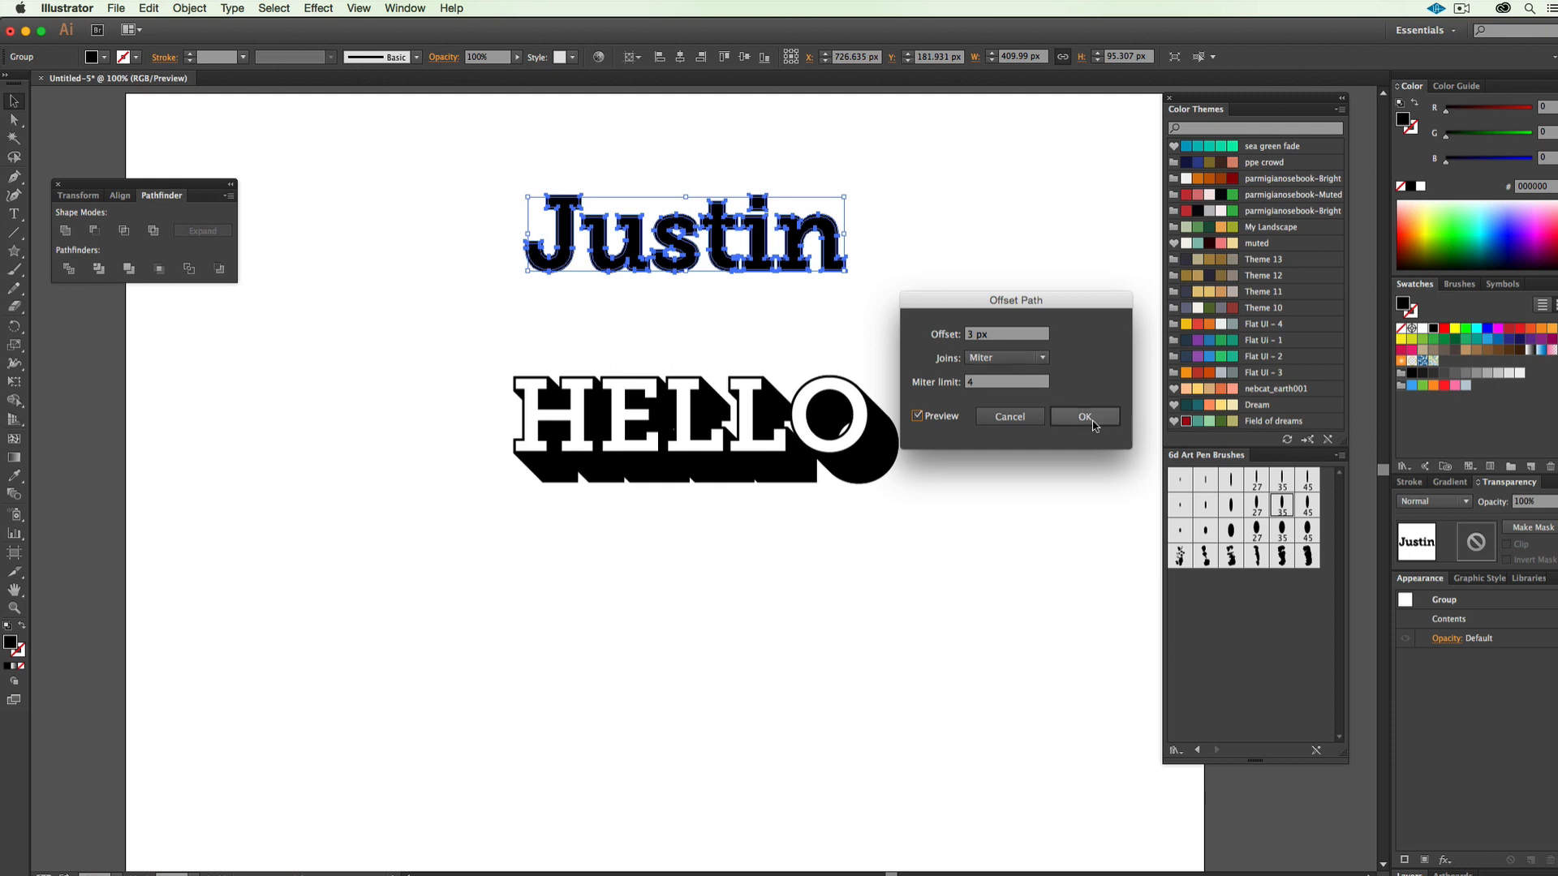
{"action": "left_click", "coordinate": [1083, 416]}
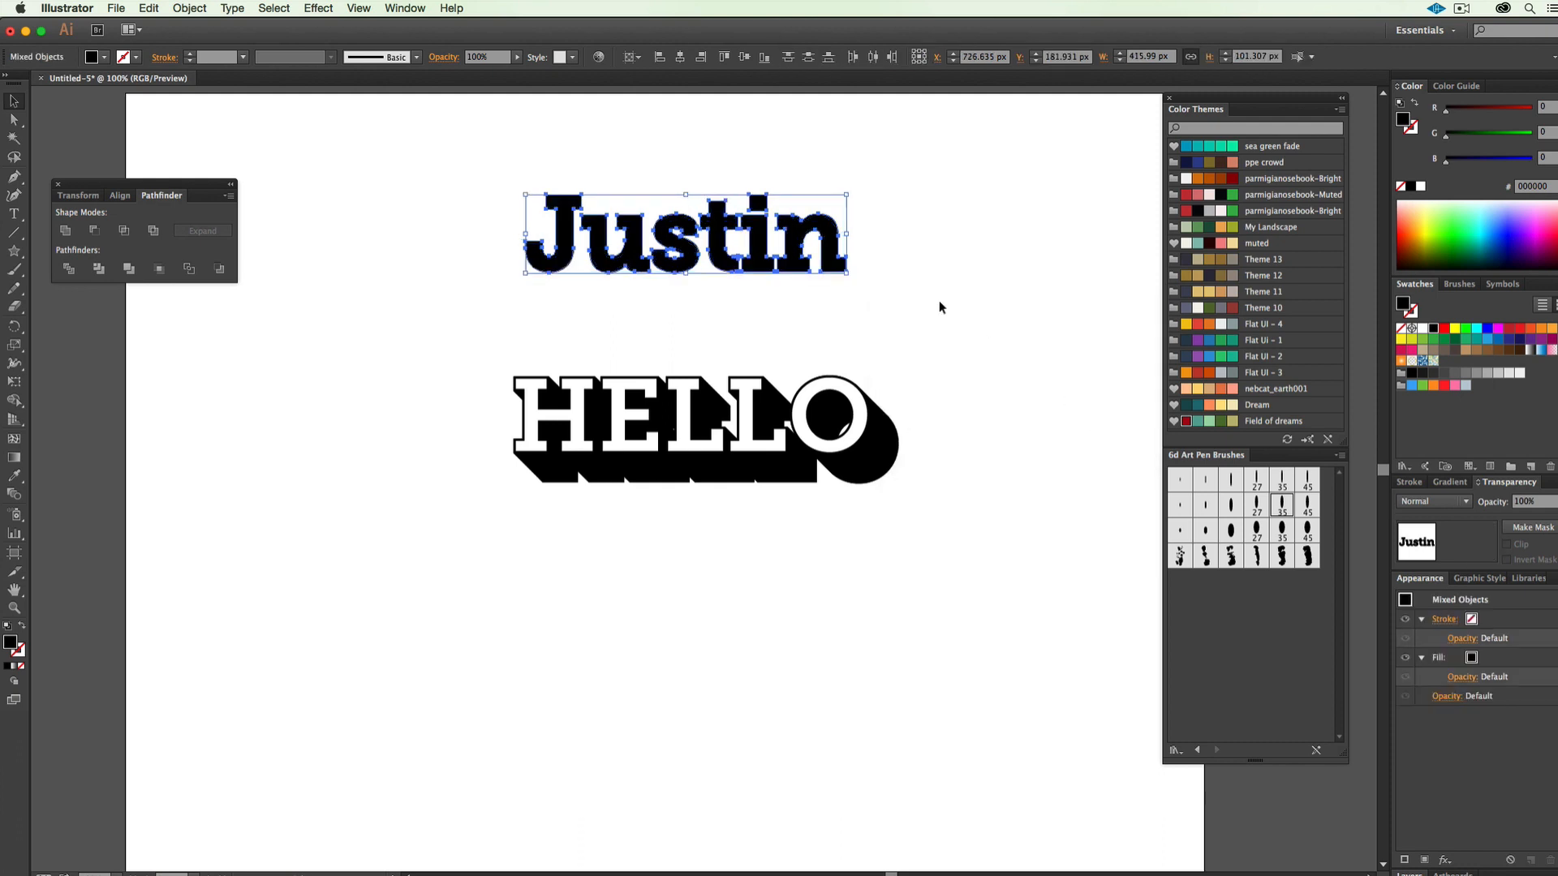
{"action": "mouse_move", "coordinate": [951, 322]}
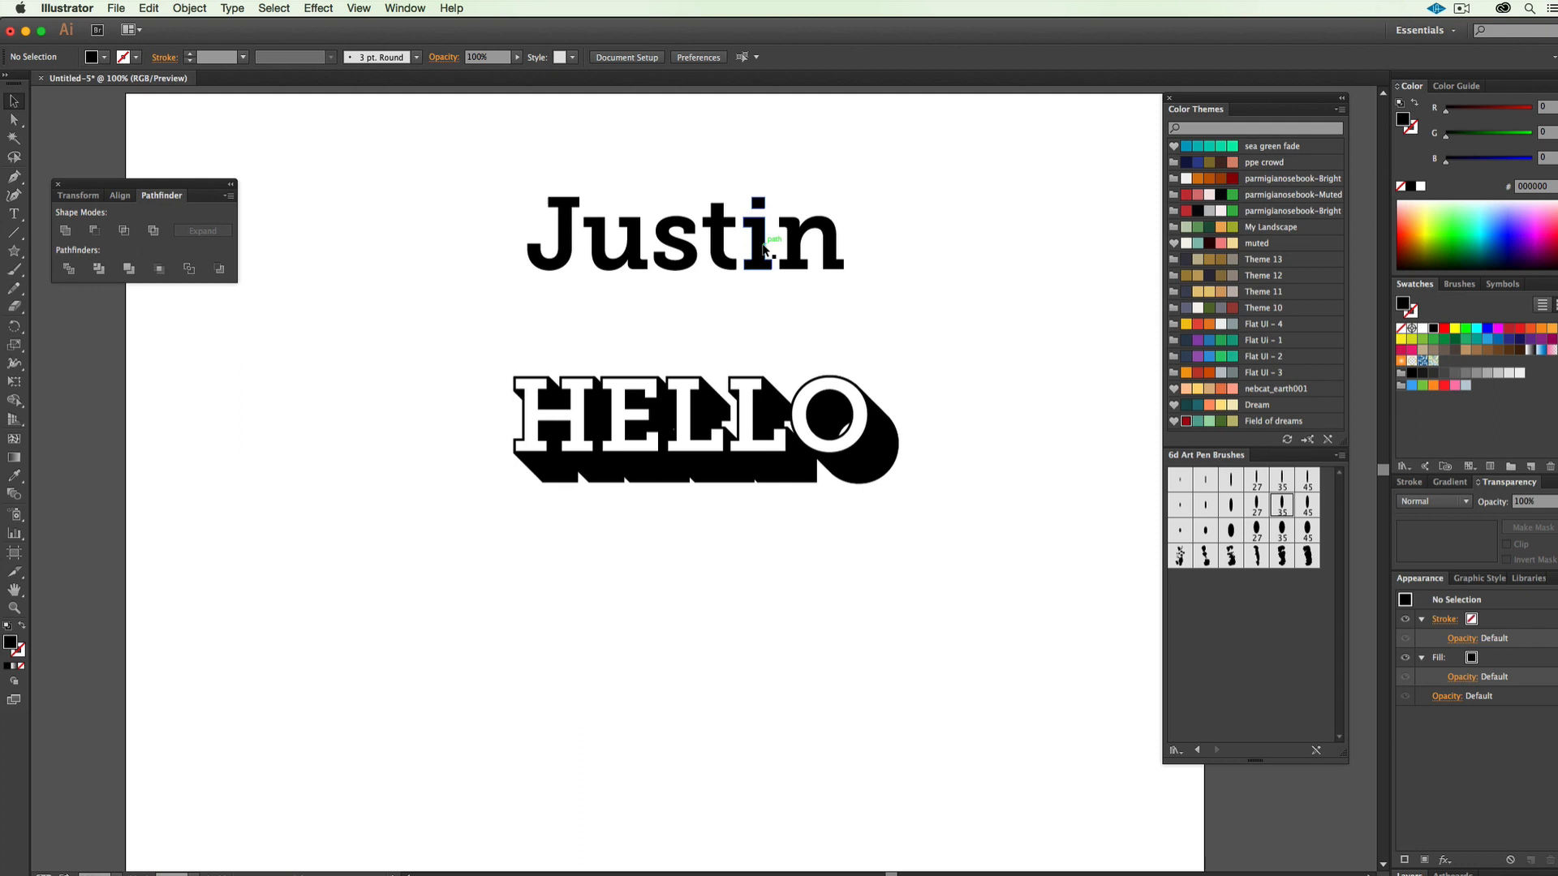
Step: Select the original Justin letter group, separate from its offset outline
{"action": "left_click", "coordinate": [683, 235]}
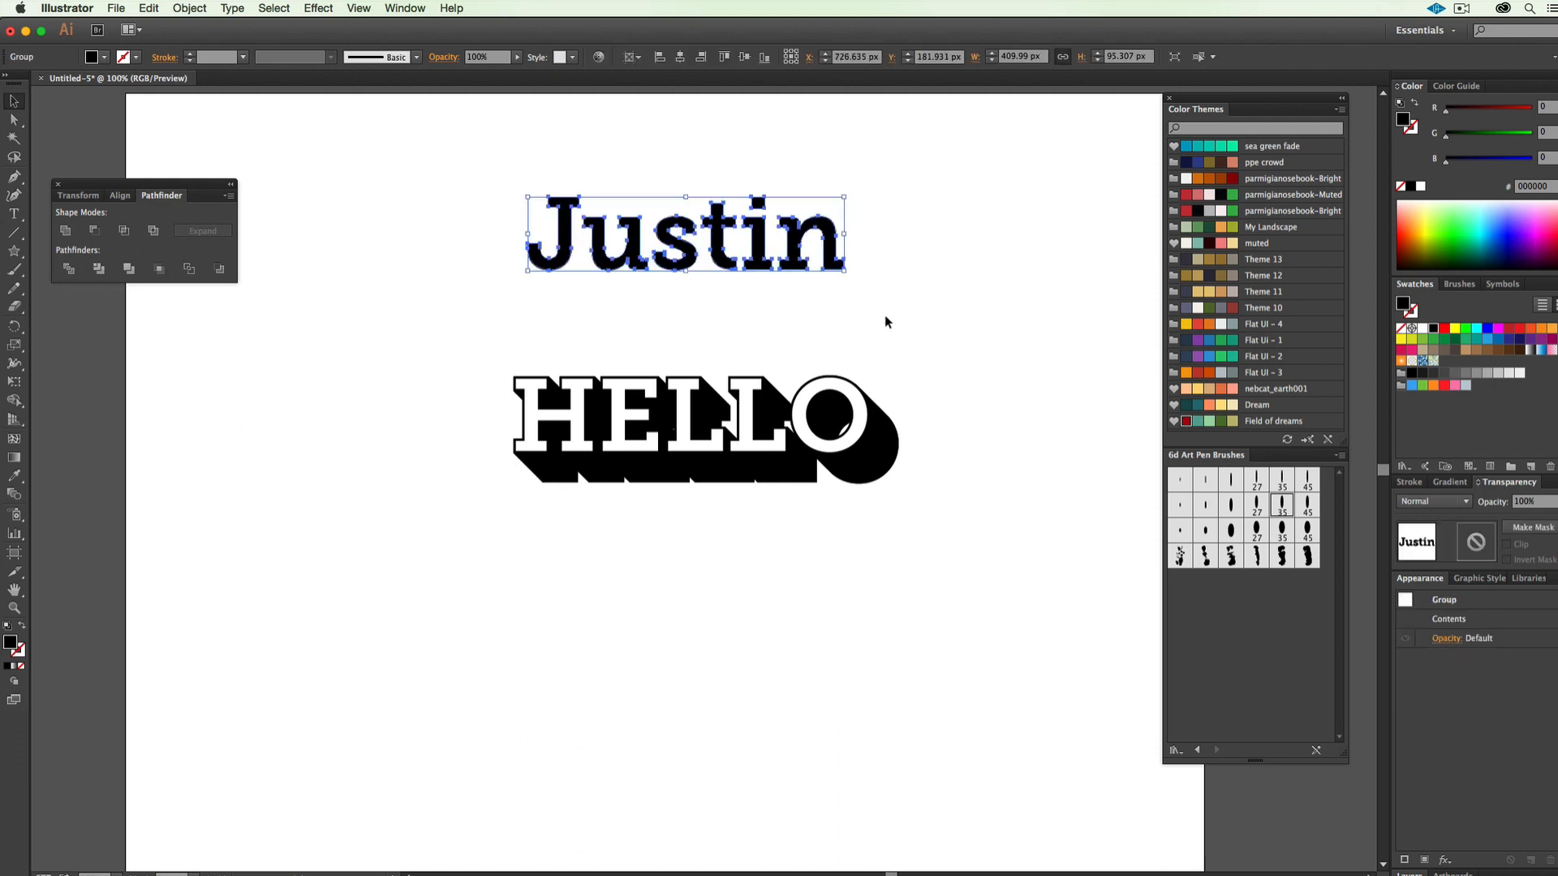
{"action": "mouse_move", "coordinate": [893, 328]}
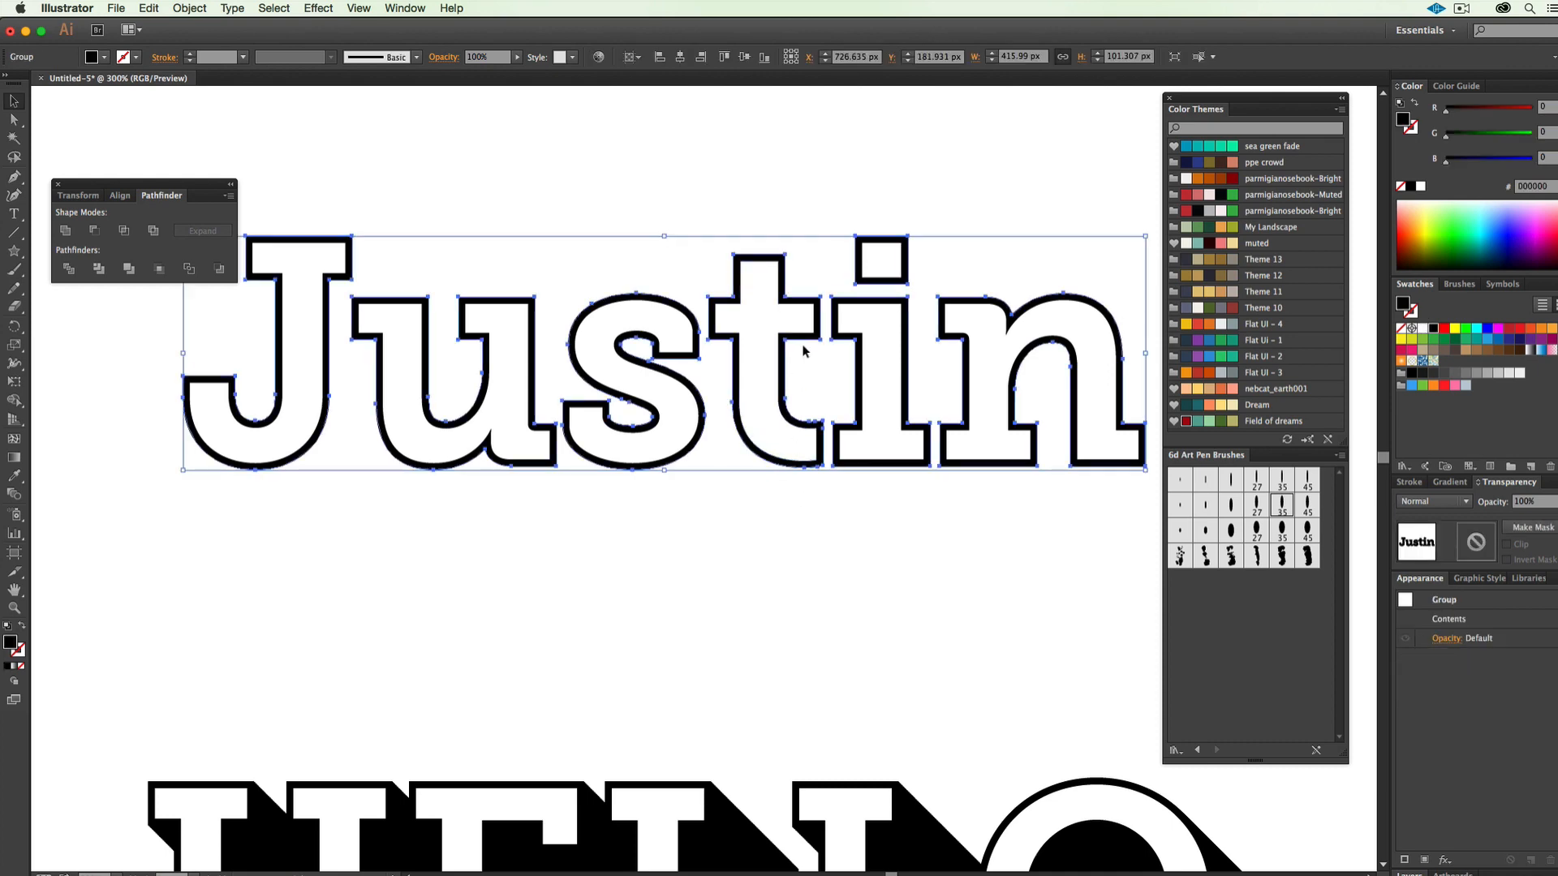
{"action": "mouse_move", "coordinate": [805, 476]}
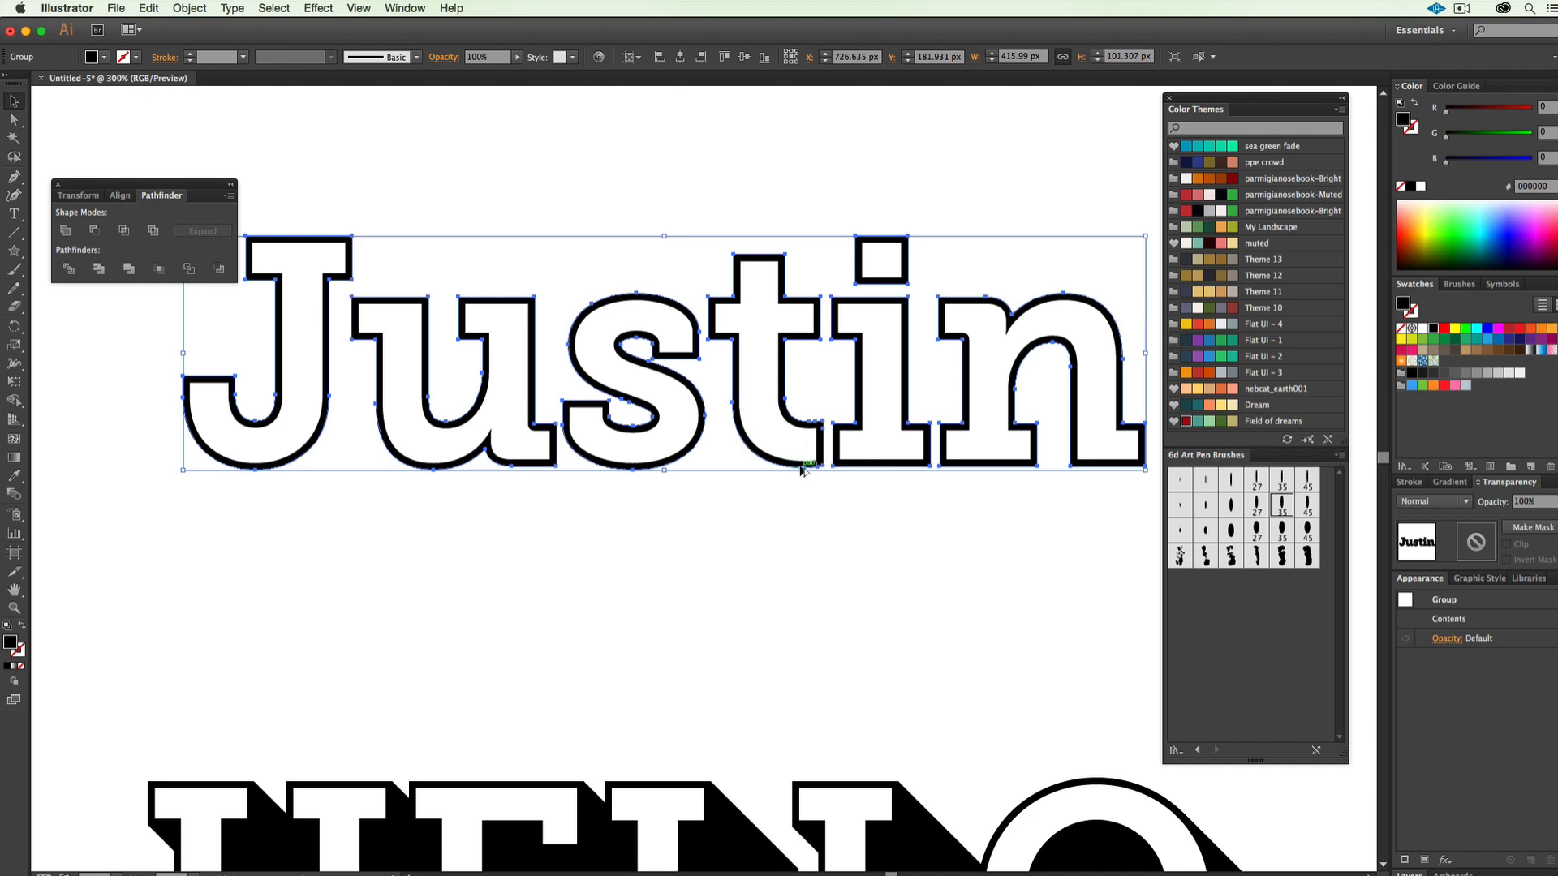
Step: Alt-drag a duplicate of Justin slightly down and to the right
{"action": "left_click_drag", "start_coordinate": [803, 464], "coordinate": [810, 468]}
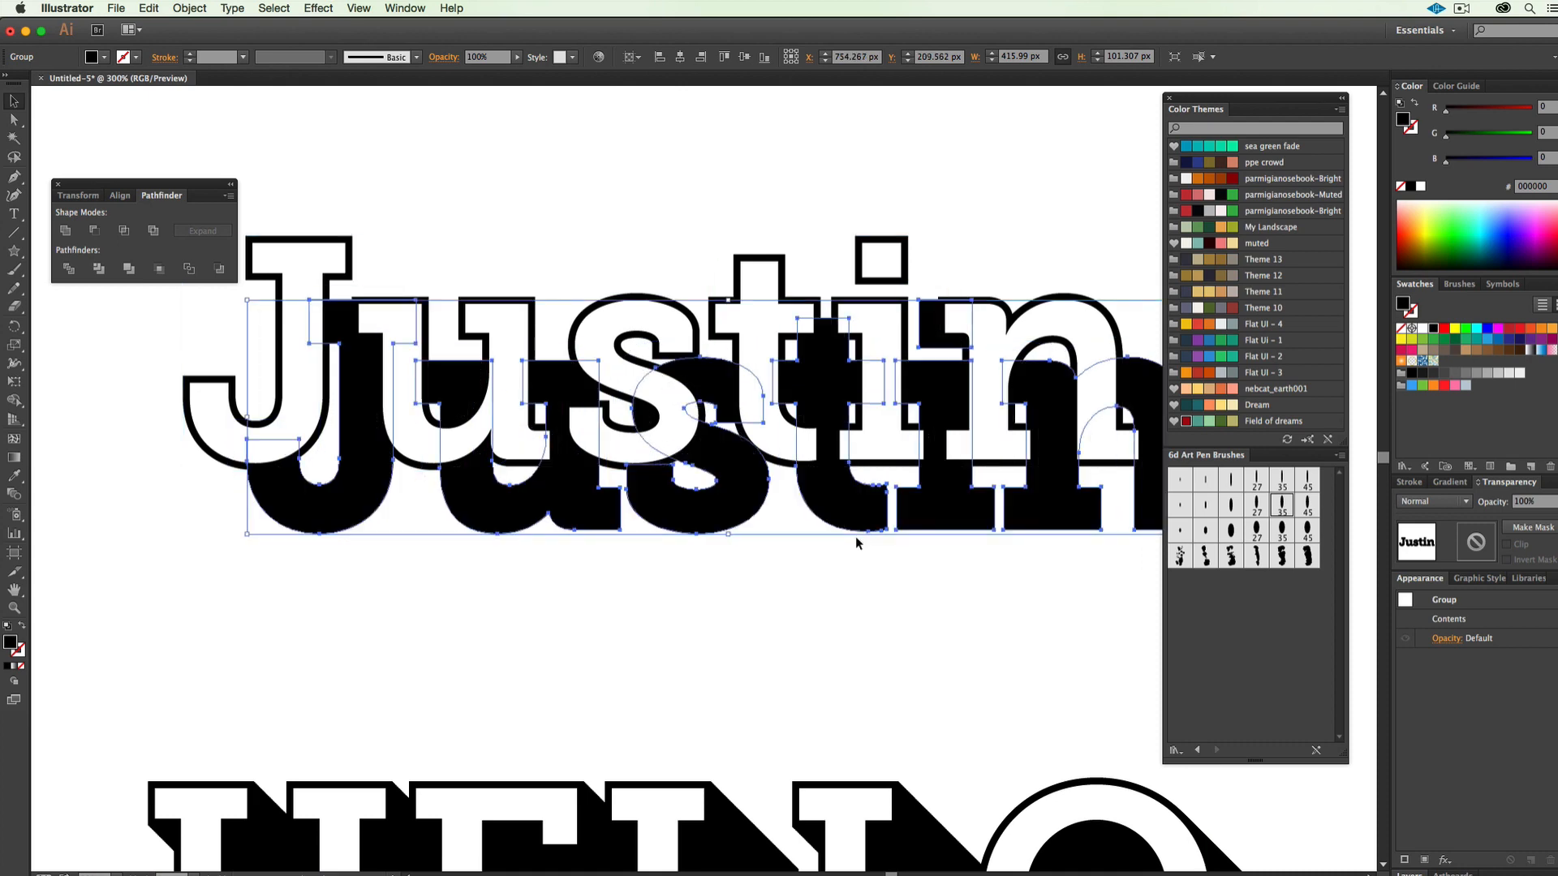
{"action": "mouse_move", "coordinate": [278, 509]}
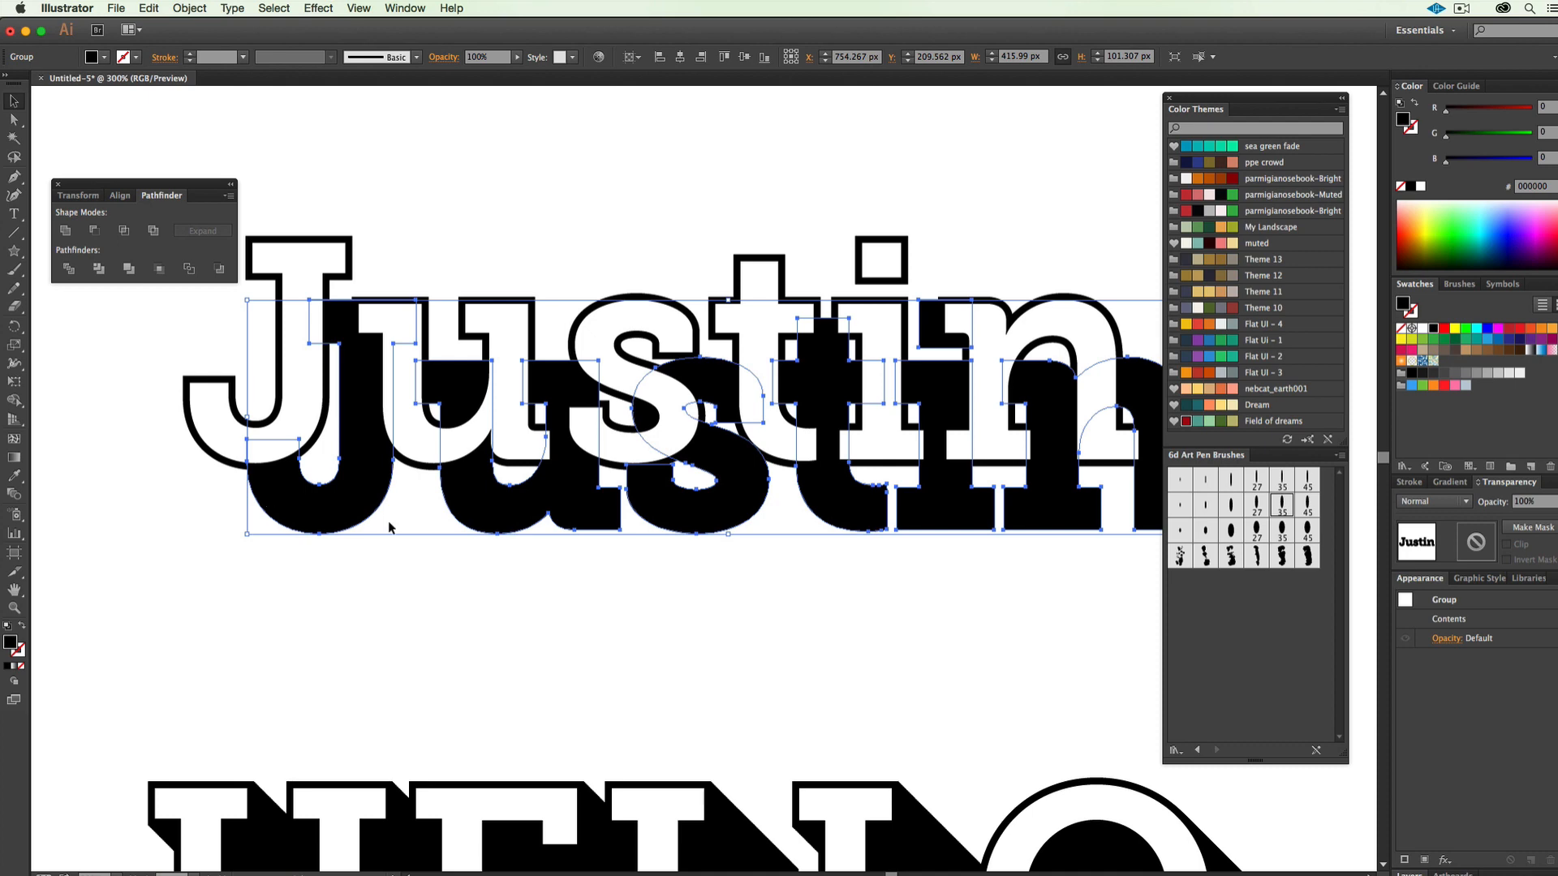
{"action": "mouse_move", "coordinate": [236, 382]}
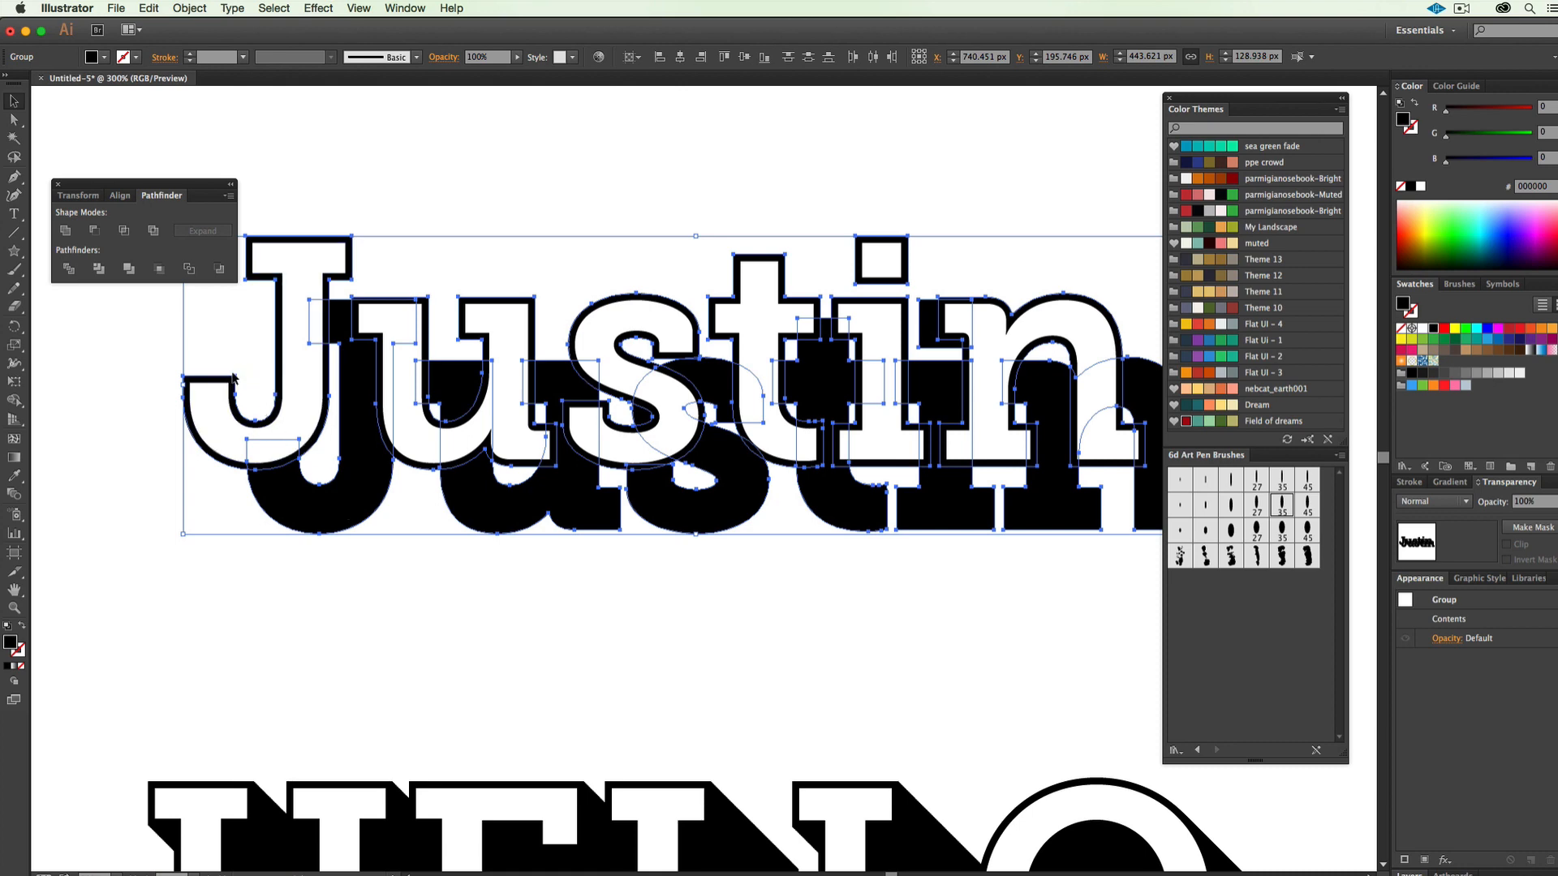
{"action": "mouse_move", "coordinate": [188, 8]}
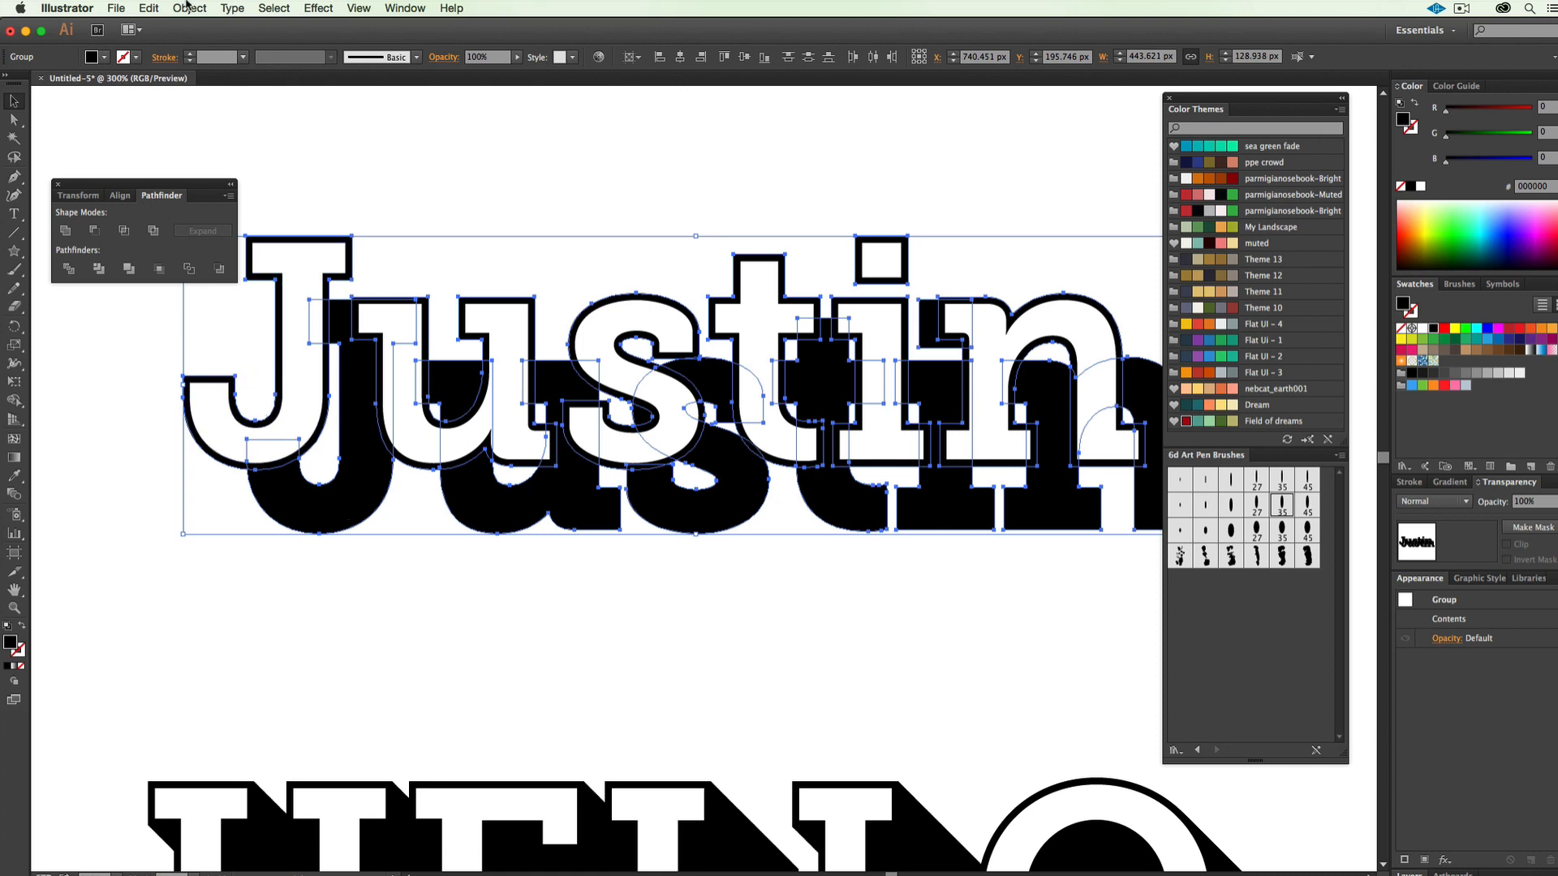
Step: Set Blend Options spacing to Specified Steps at 100
{"action": "left_click", "coordinate": [190, 8]}
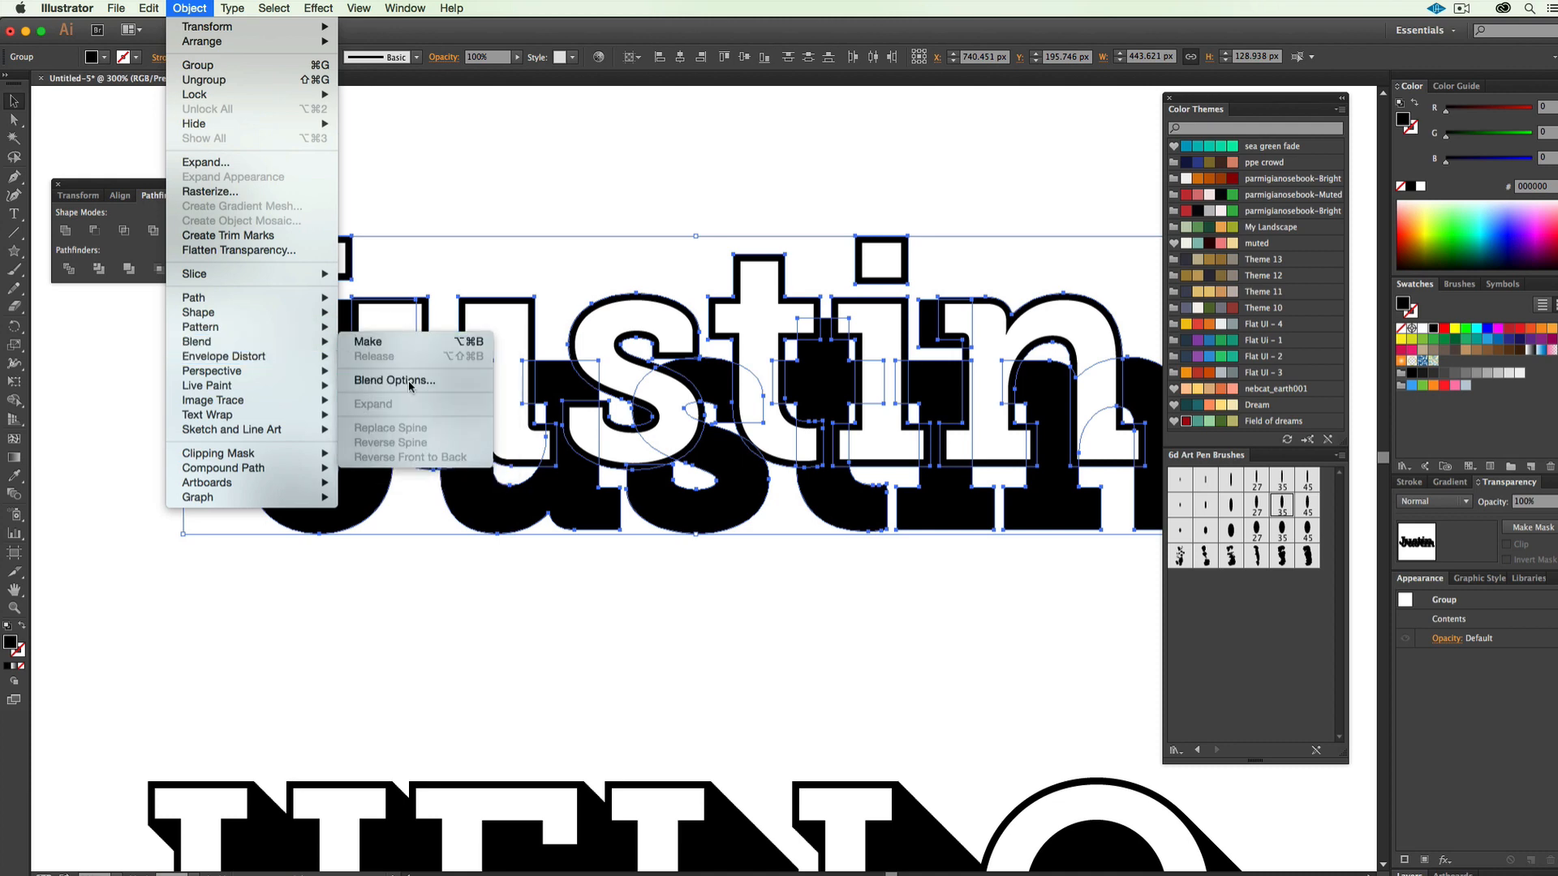
{"action": "left_click", "coordinate": [394, 380]}
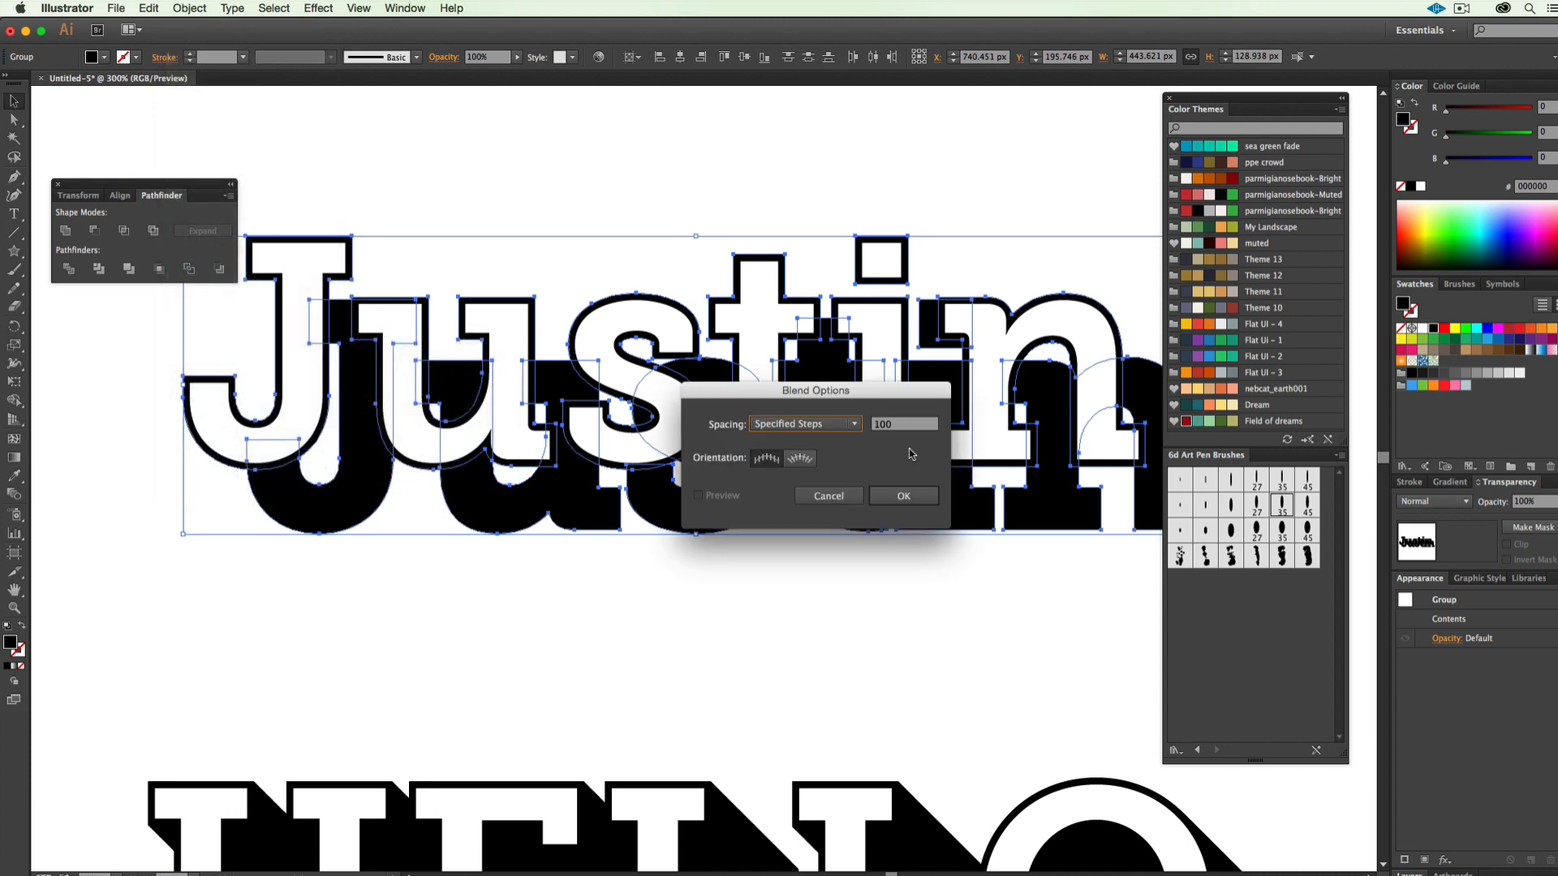
{"action": "mouse_move", "coordinate": [785, 420]}
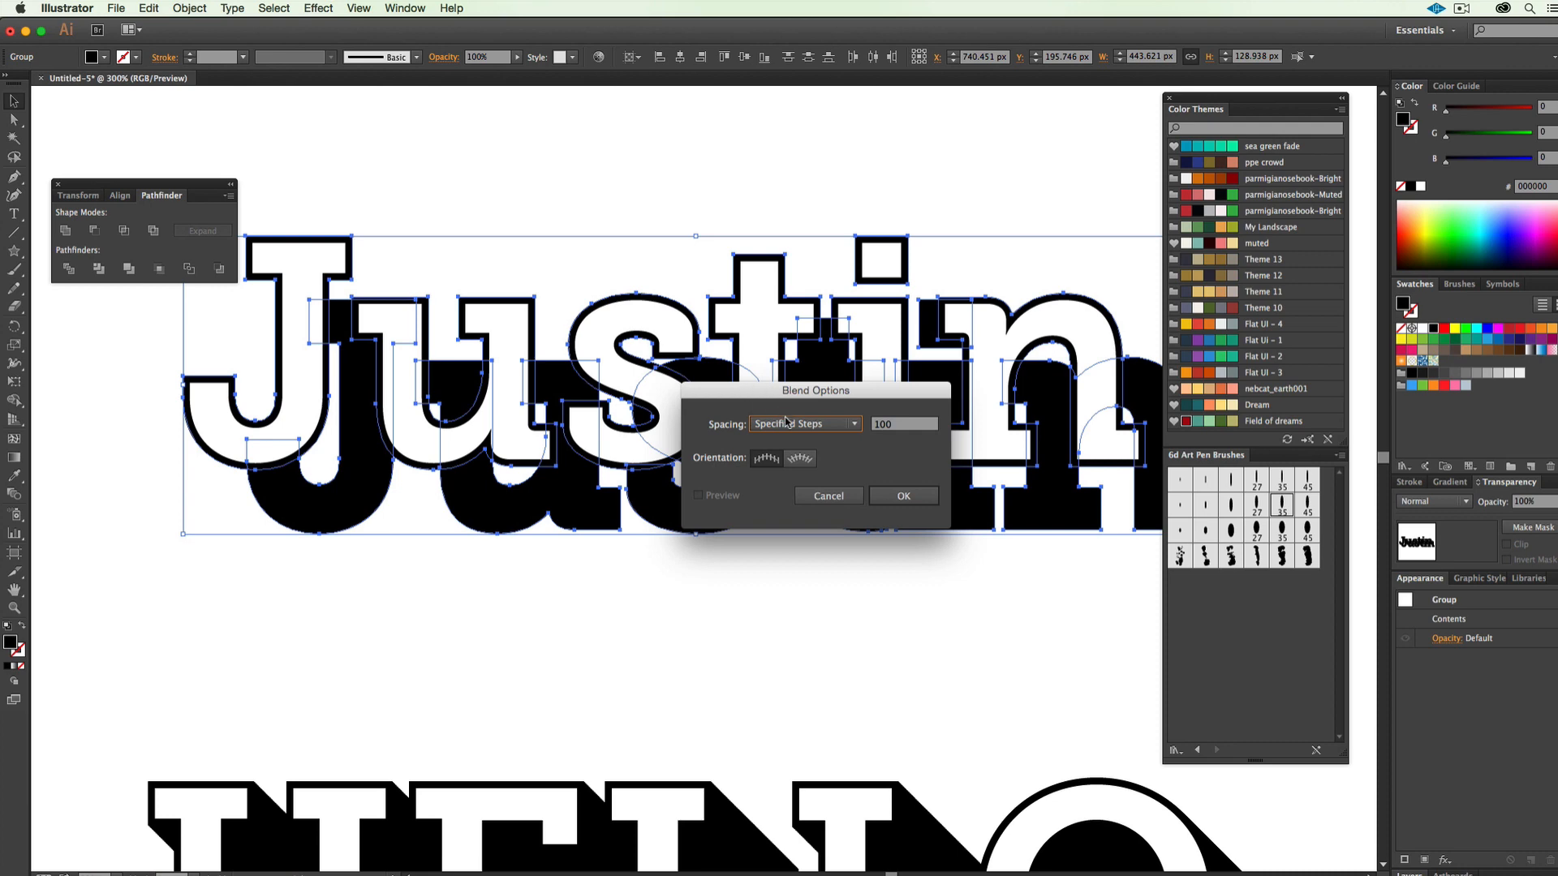
{"action": "left_click", "coordinate": [805, 424]}
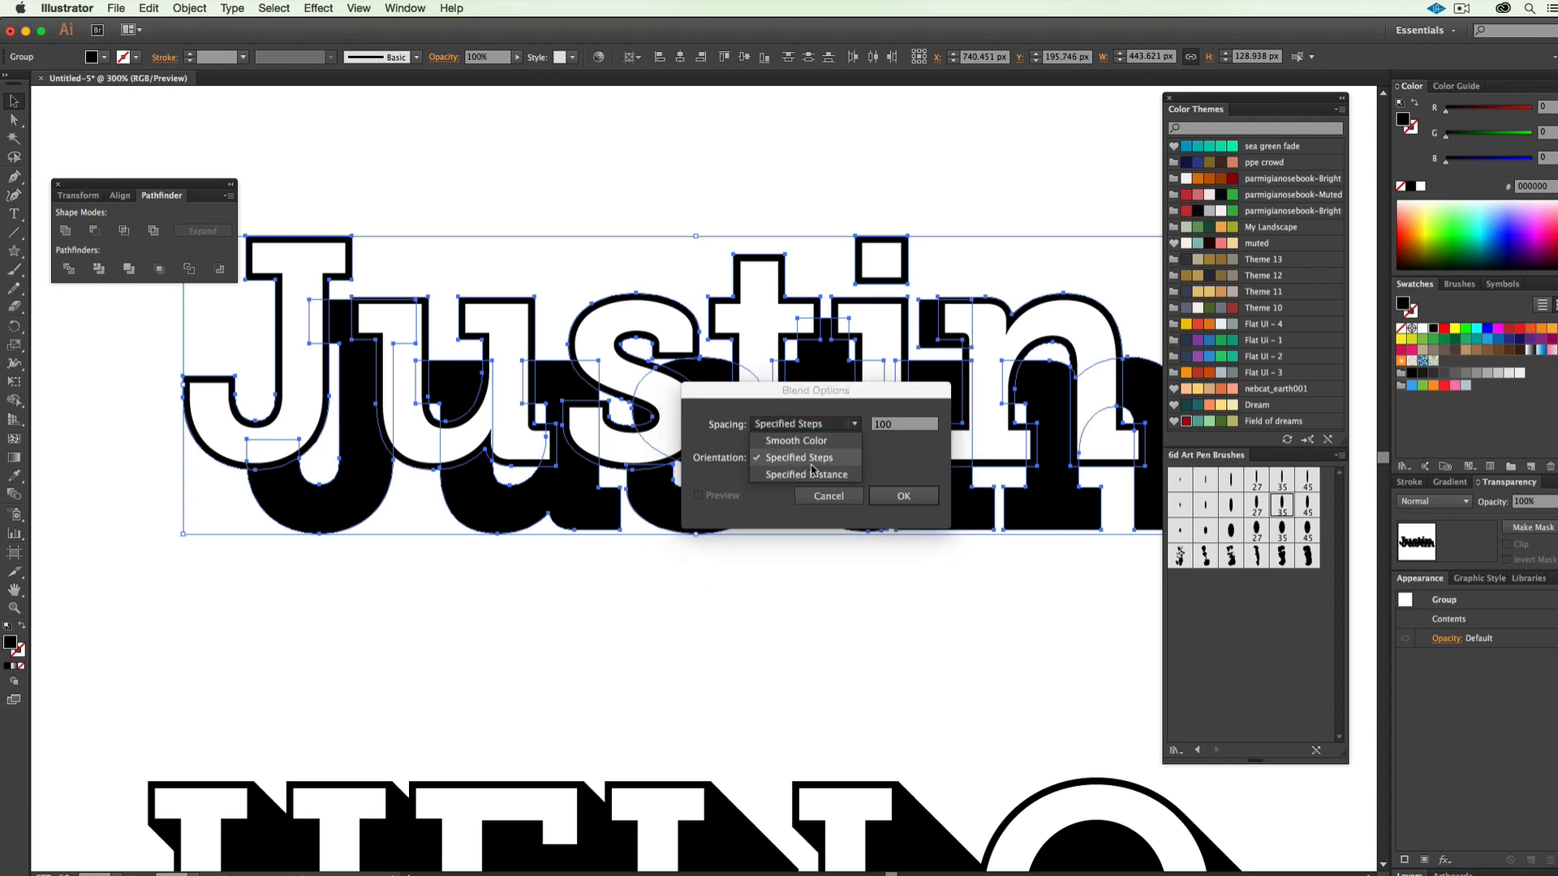
{"action": "left_click", "coordinate": [798, 456]}
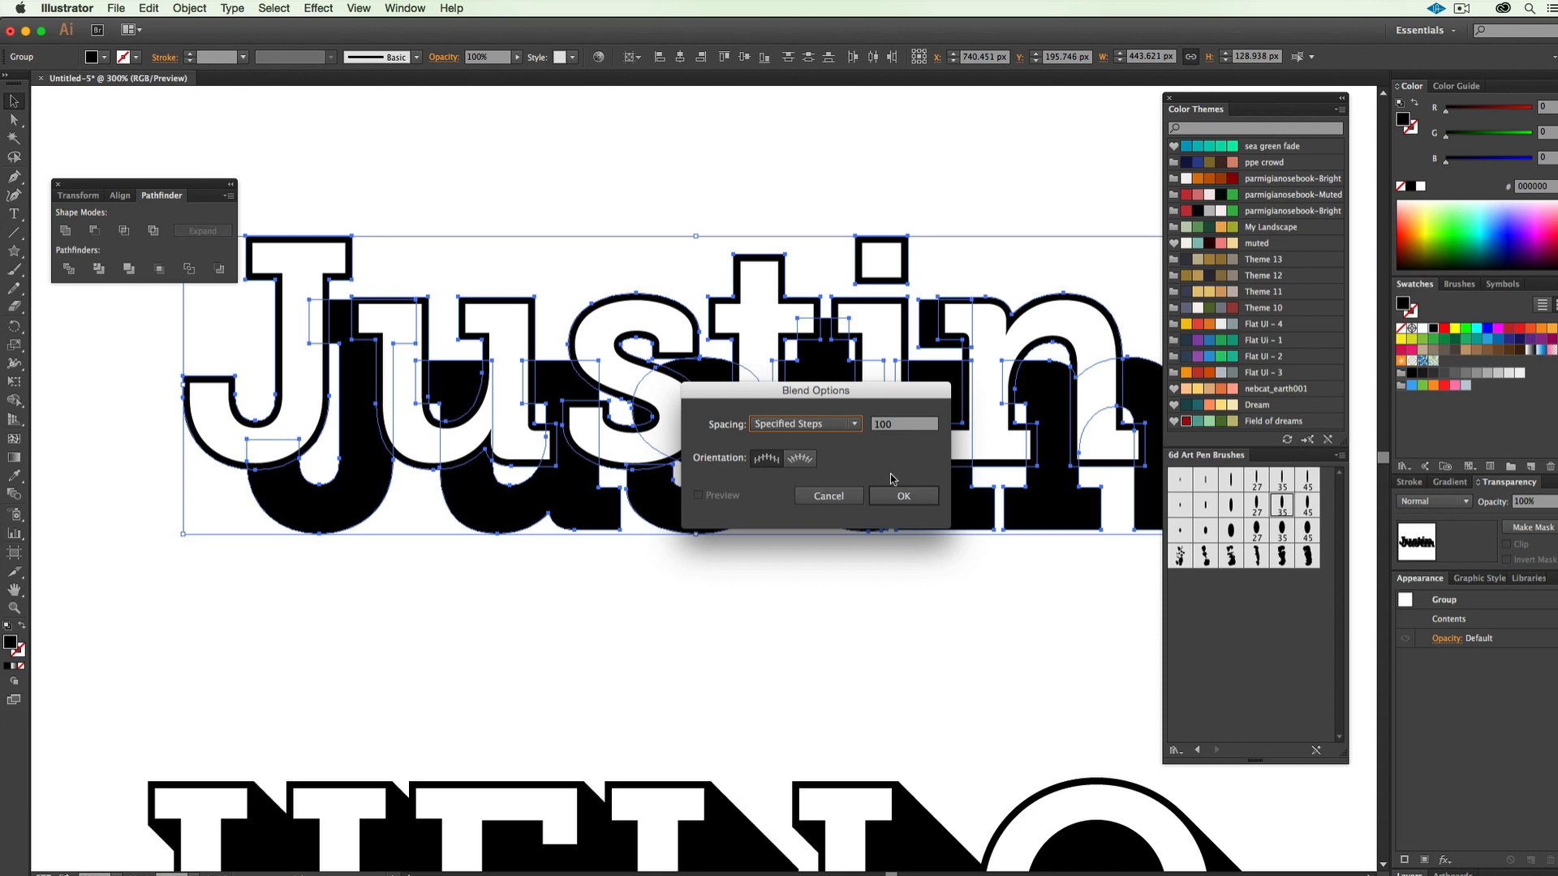
{"action": "left_click", "coordinate": [902, 495]}
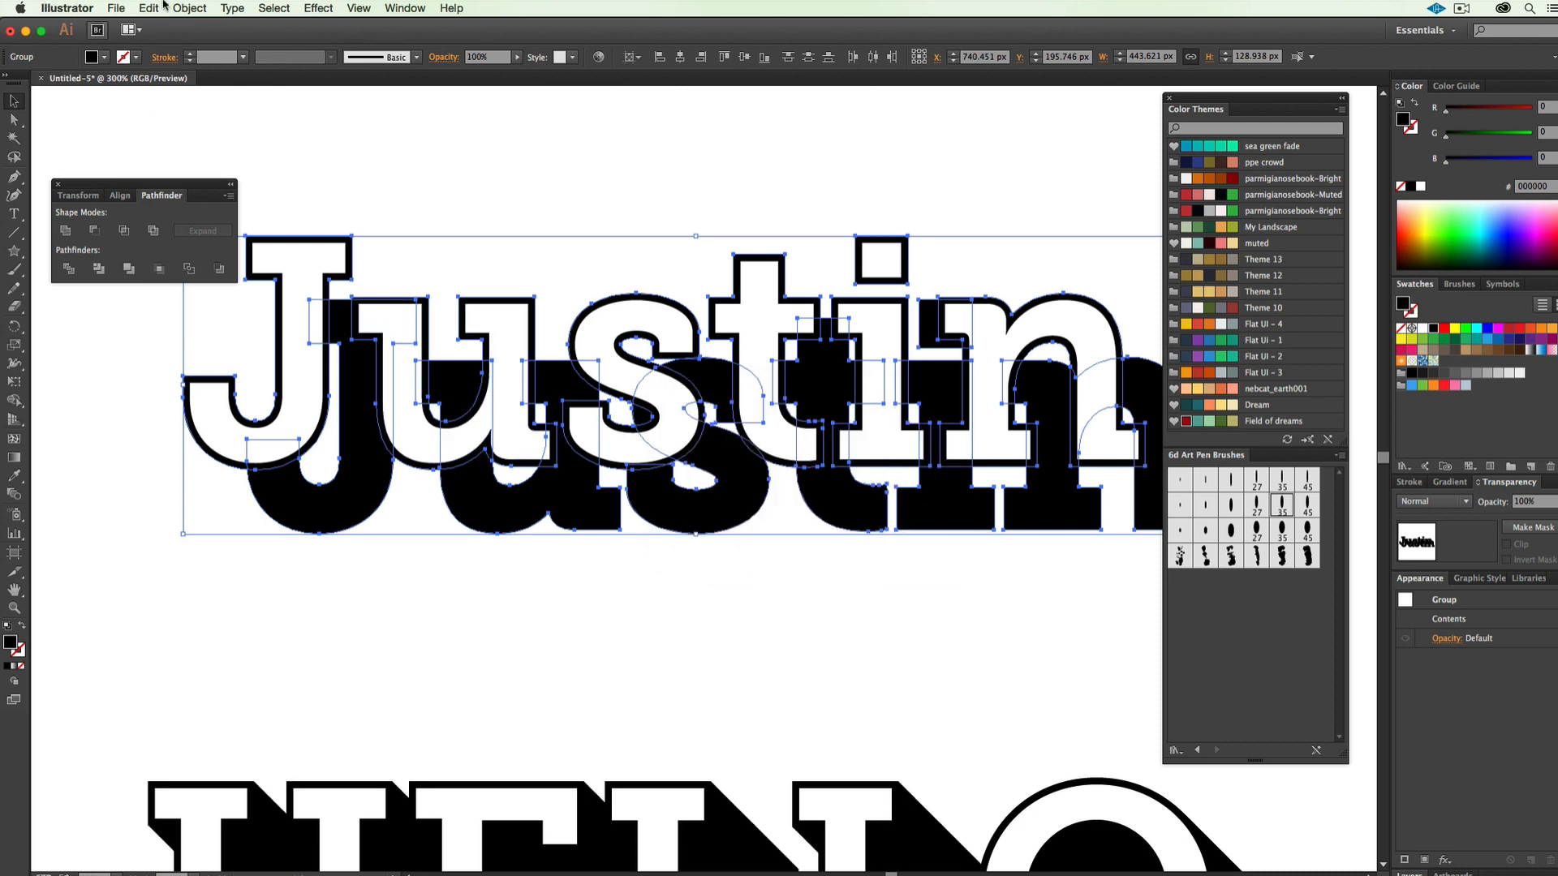
Step: Make a blend between the outlined Justin and its black copy
{"action": "left_click", "coordinate": [189, 8]}
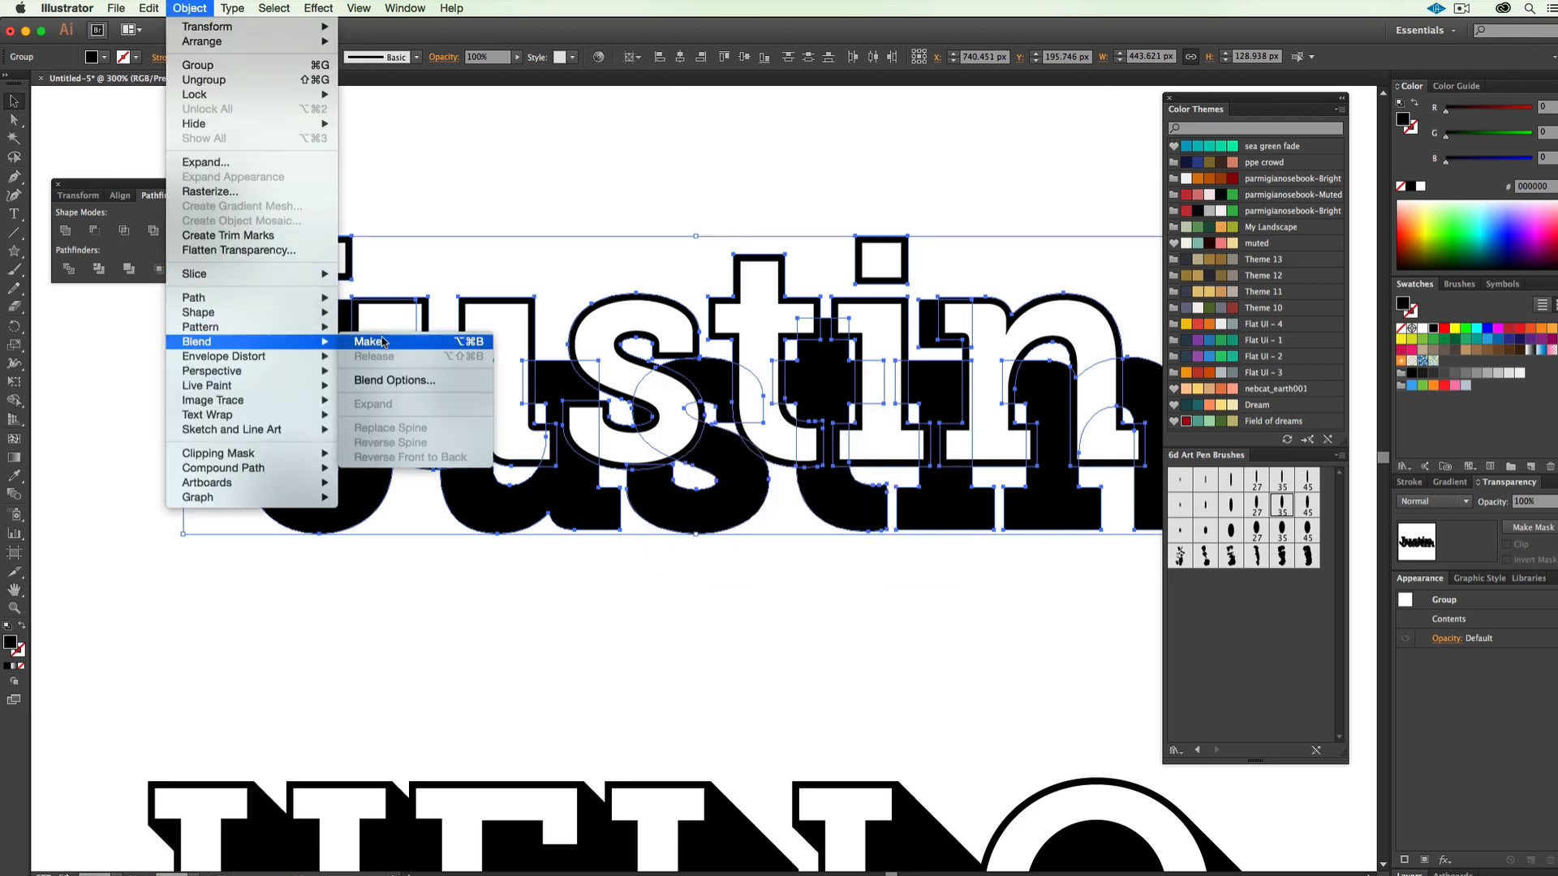
{"action": "left_click", "coordinate": [368, 342]}
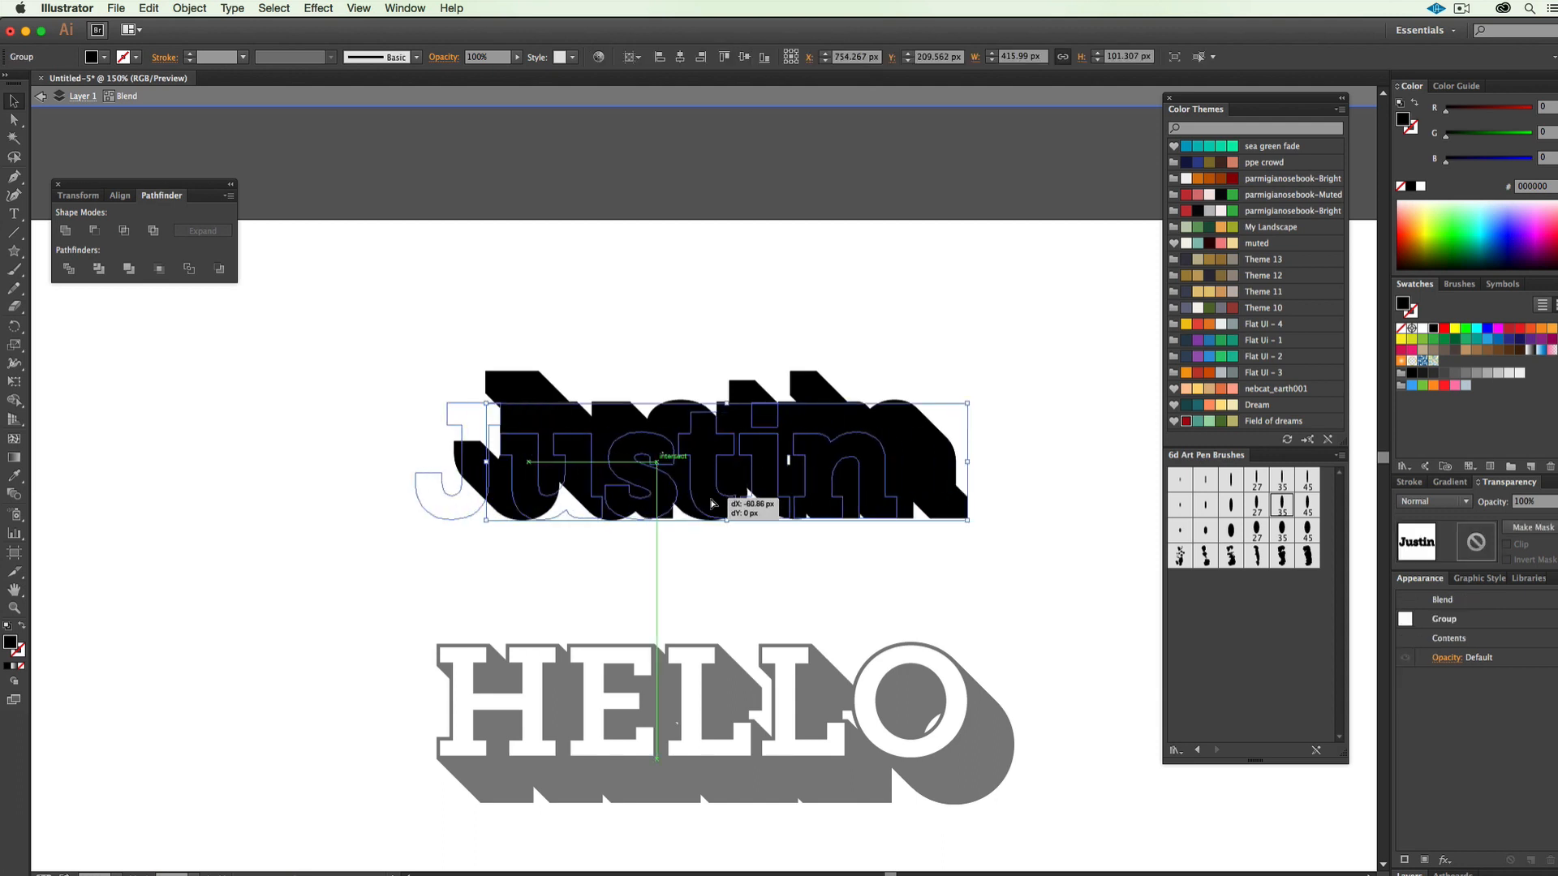
Step: Drag the front Justin letters about 60 px left inside the blend
{"action": "left_click_drag", "start_coordinate": [712, 462], "coordinate": [652, 462]}
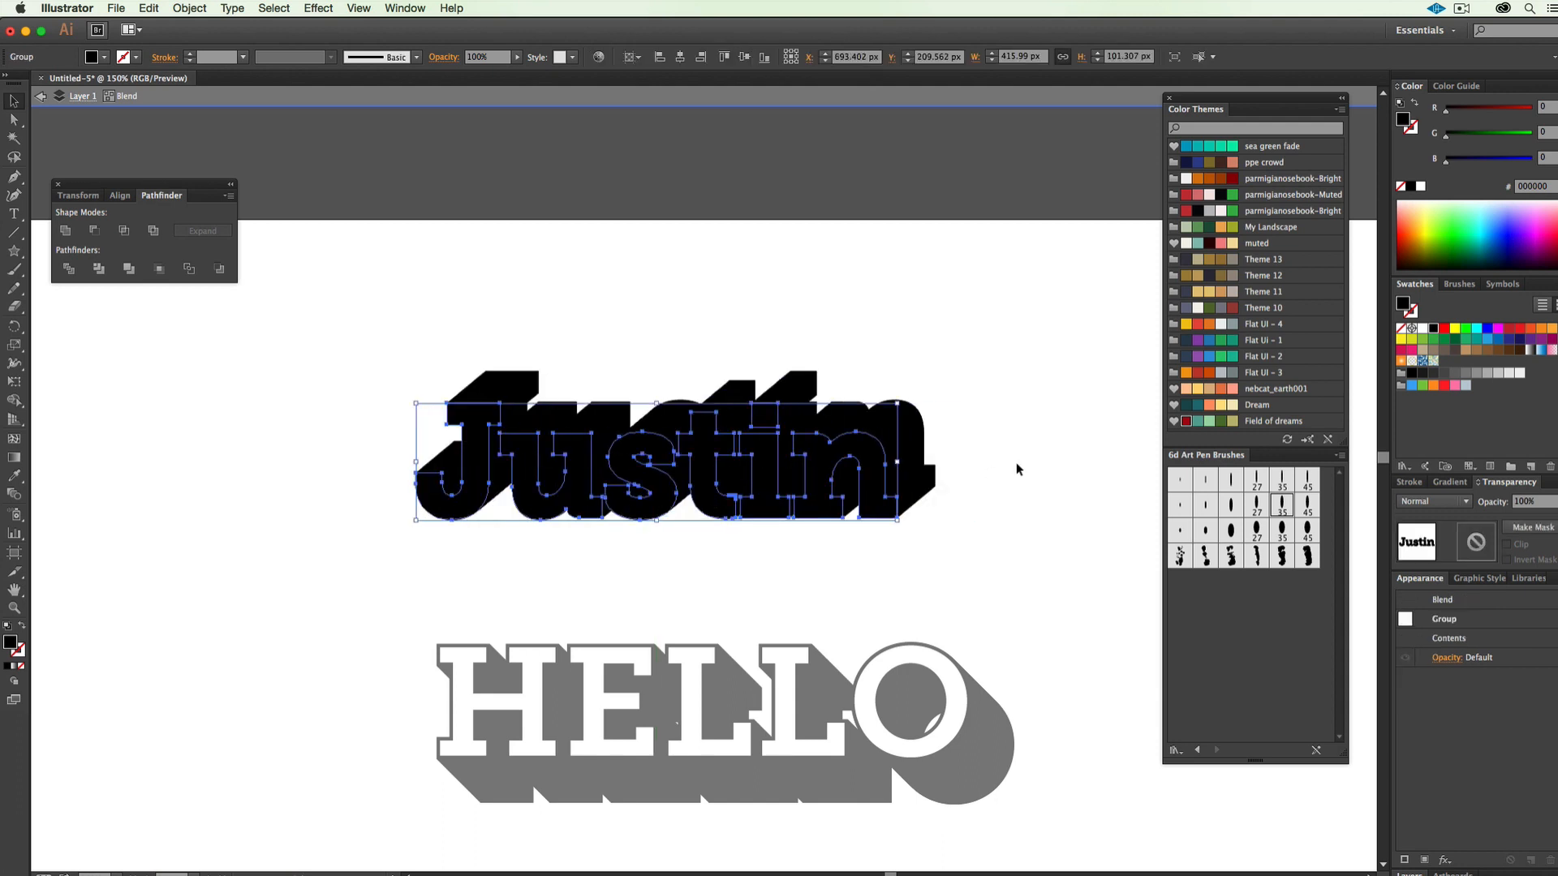